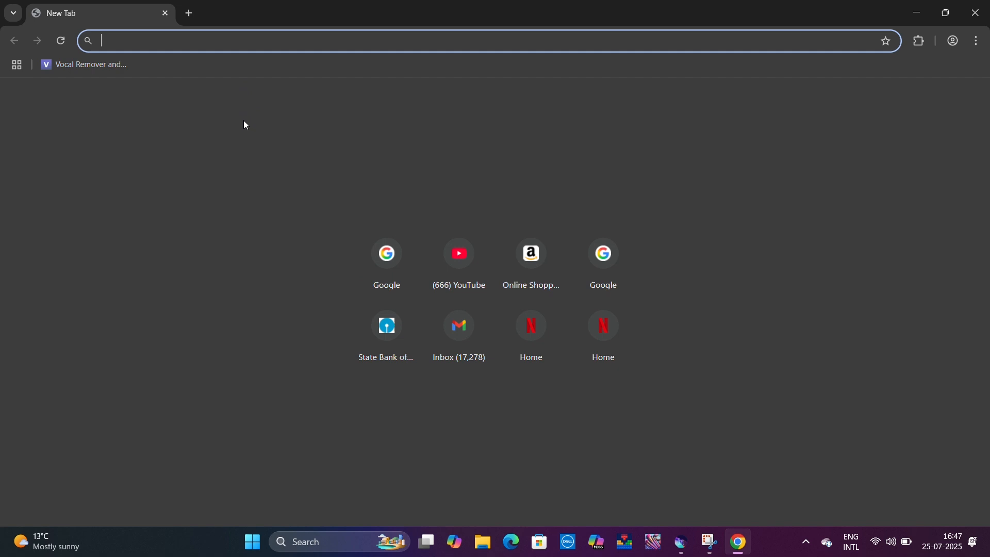
Go to the Akai Pro homepage at akaipro.com by typing 'akai' in the address bar
{"action": "type", "text": "akaipro.co"}
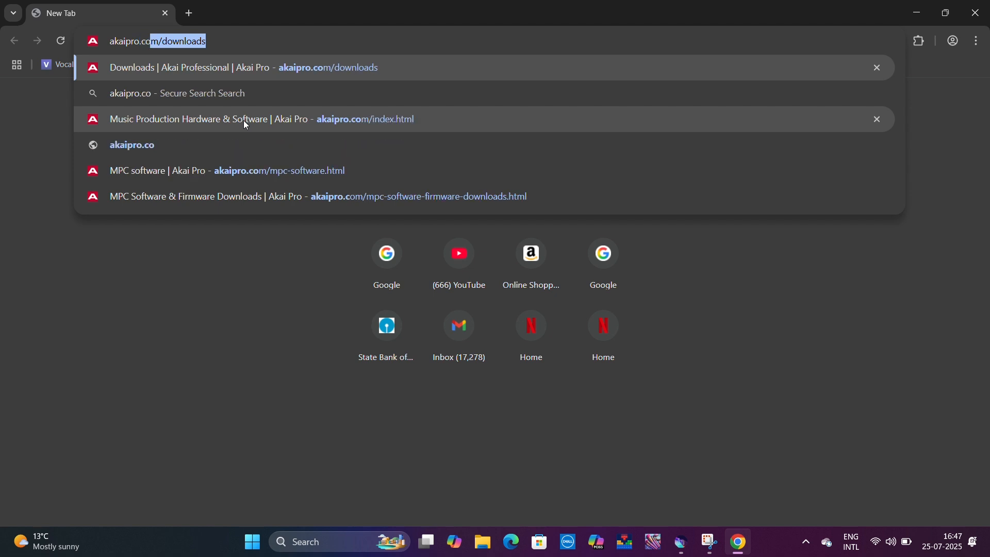
{"action": "key", "text": "Delete"}
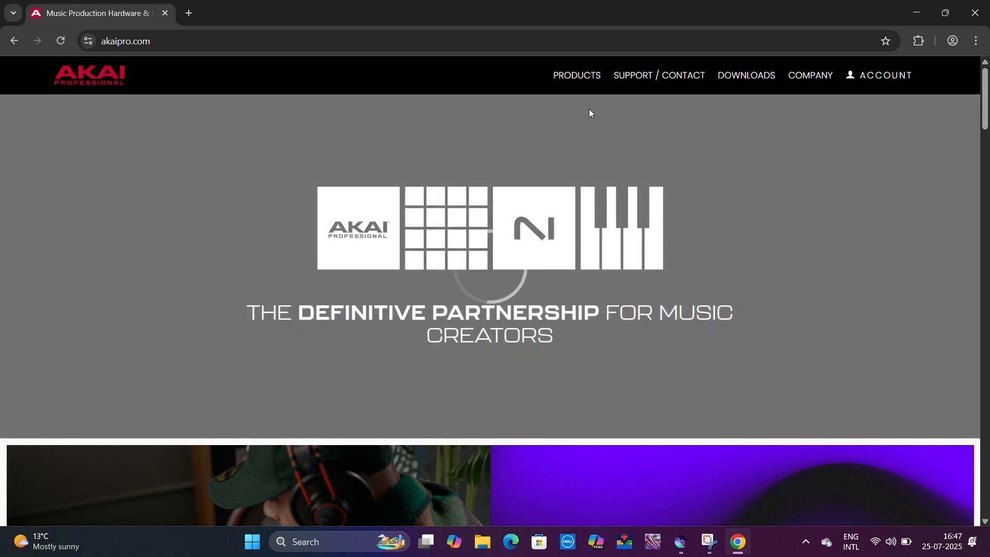
Navigate to the MPC Software page and scroll to the MPC Beats section
{"action": "left_click", "coordinate": [575, 75]}
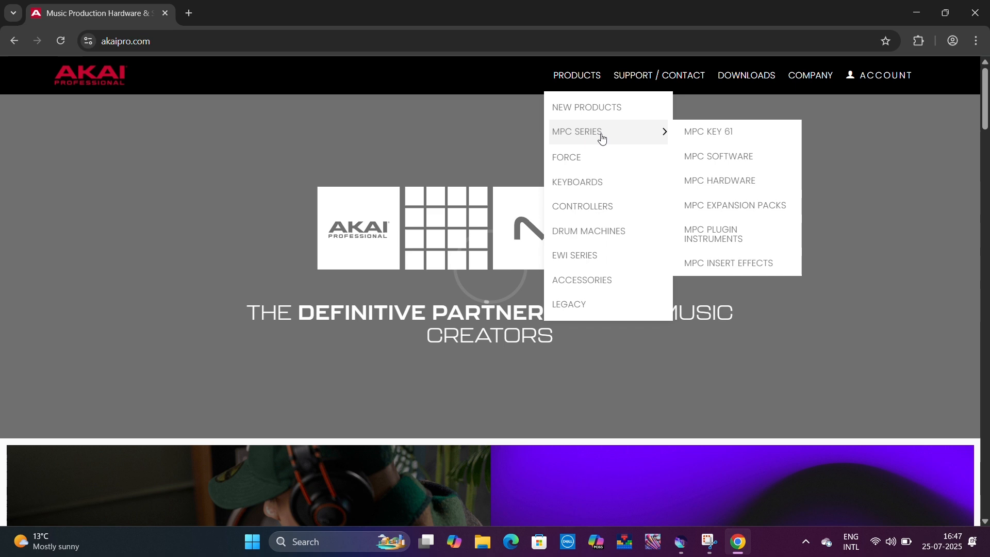
{"action": "mouse_move", "coordinate": [722, 156]}
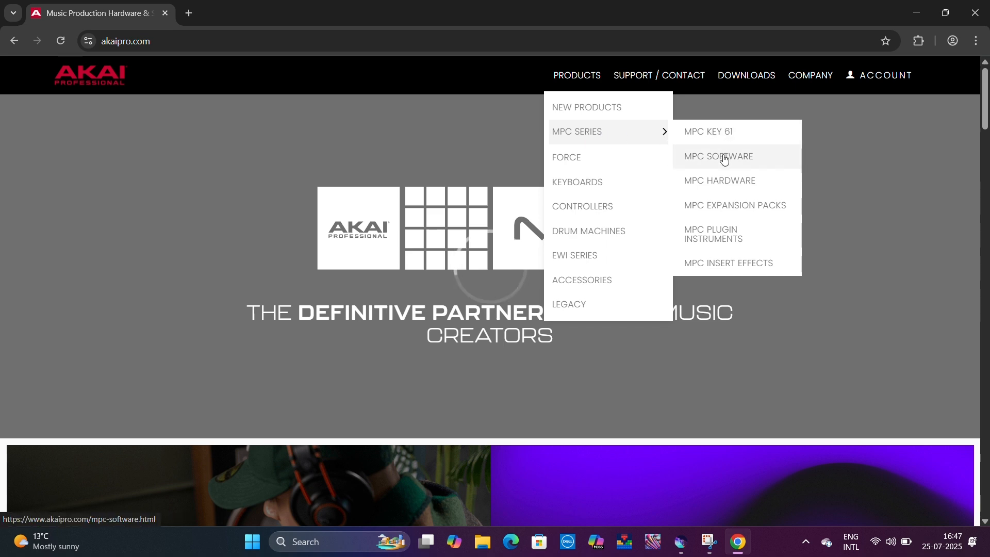
{"action": "left_click", "coordinate": [717, 156]}
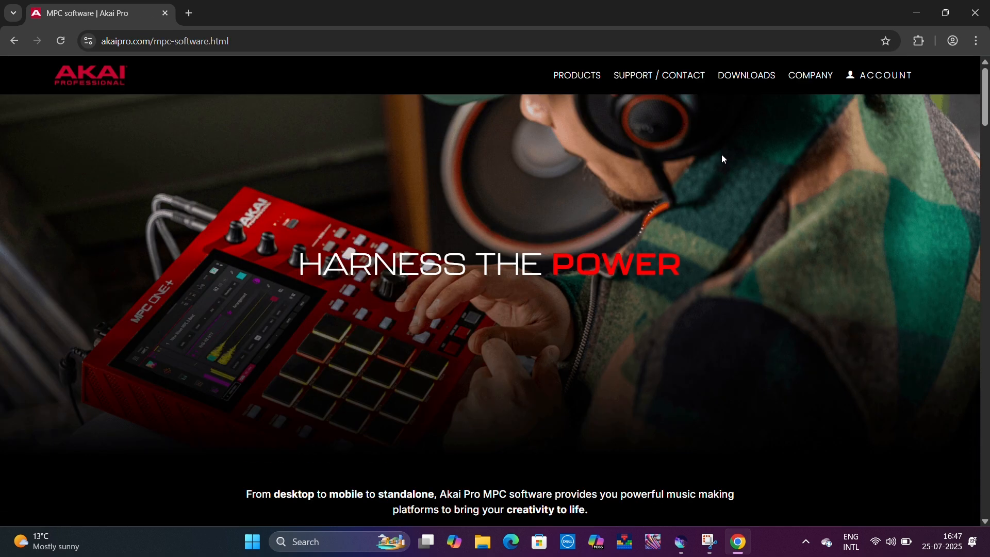
{"action": "scroll", "scroll_direction": "down", "scroll_amount": 3}
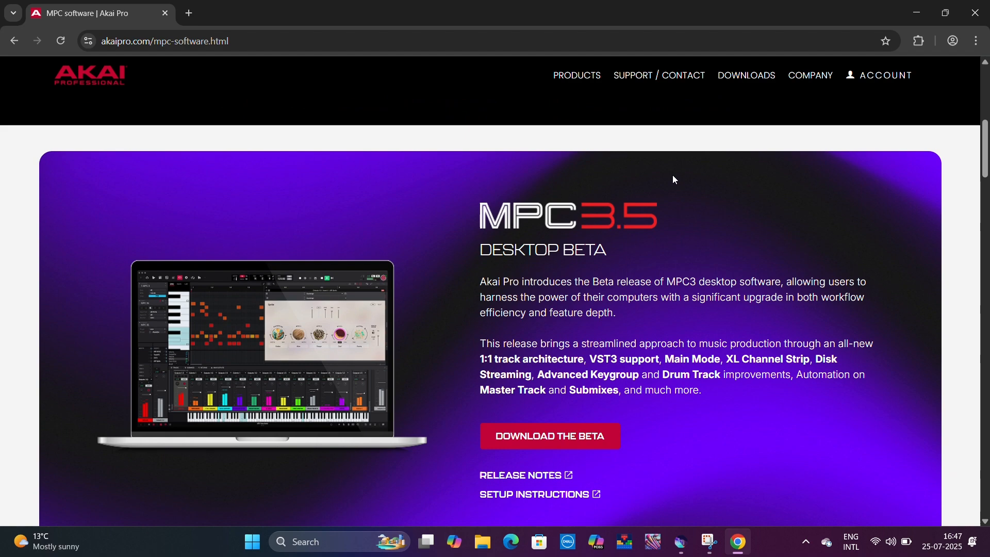
{"action": "scroll", "scroll_direction": "down", "scroll_amount": 3}
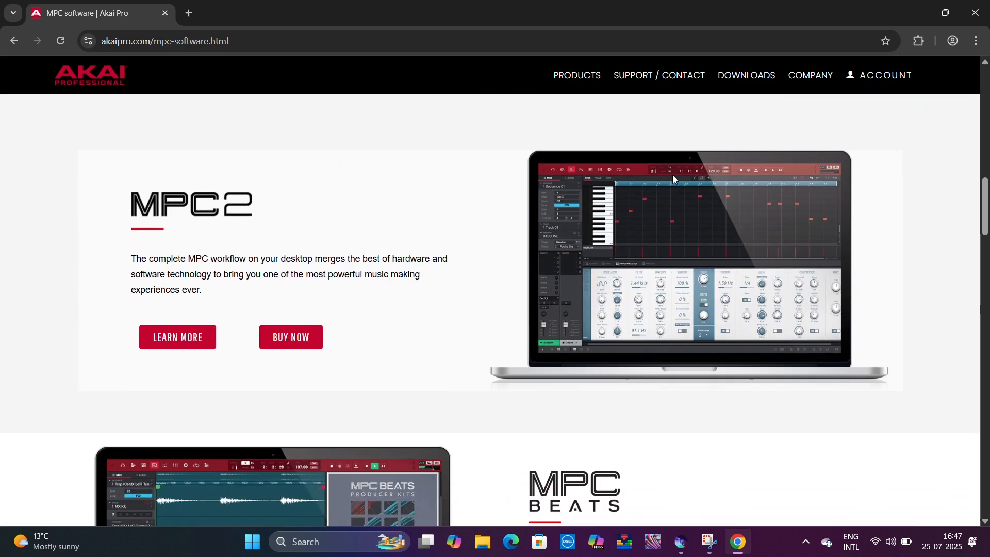
{"action": "scroll", "scroll_direction": "down", "scroll_amount": 3}
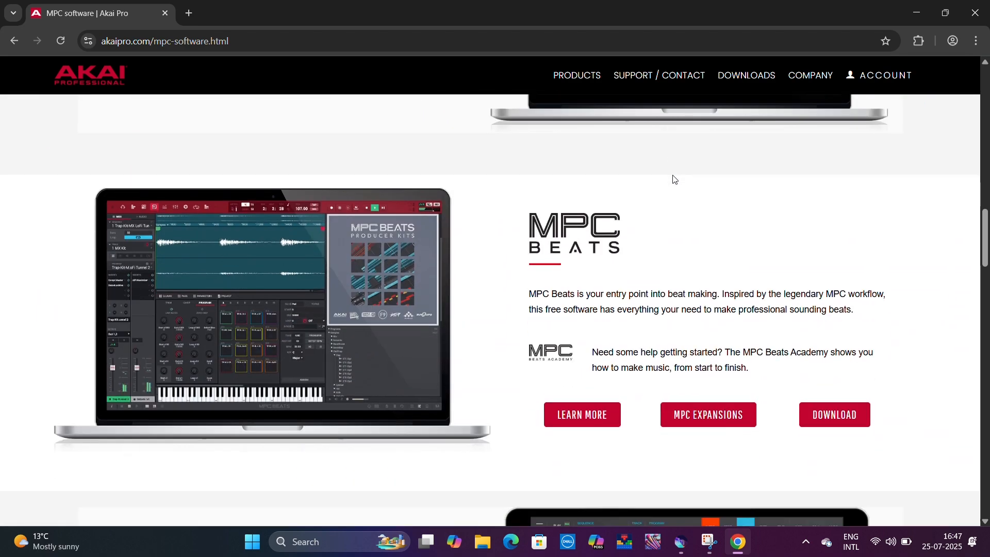
{"action": "scroll", "scroll_direction": "down", "scroll_amount": 3}
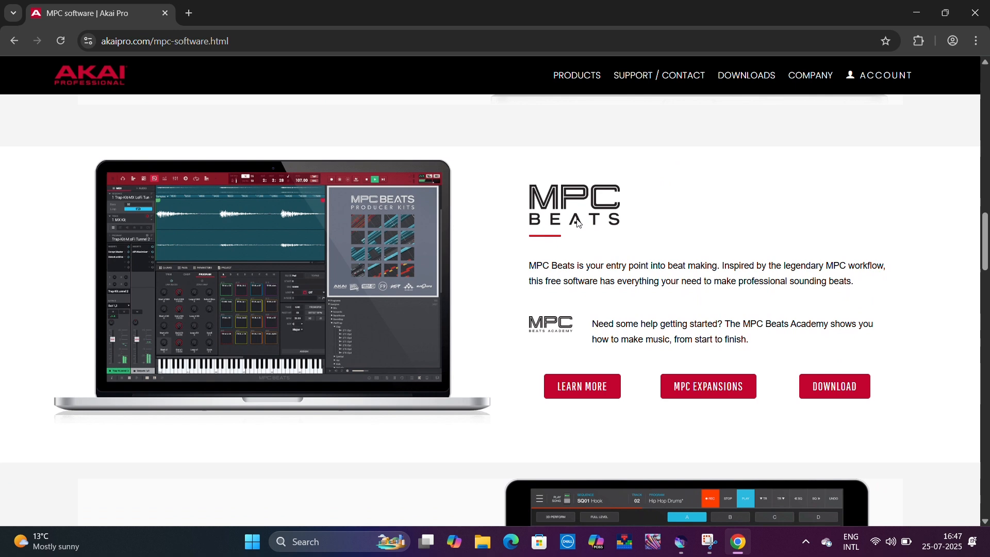
{"action": "mouse_move", "coordinate": [813, 346]}
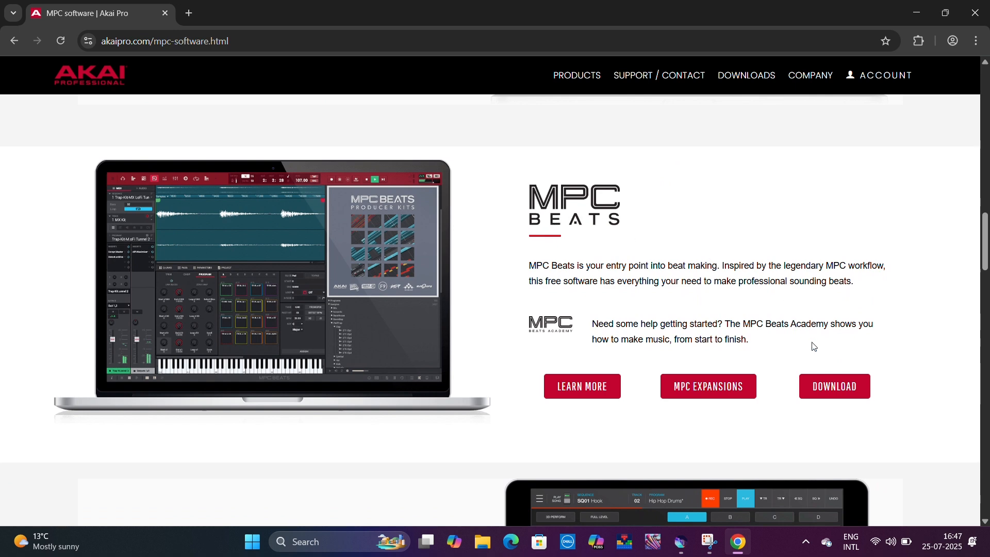
{"action": "left_click", "coordinate": [833, 386]}
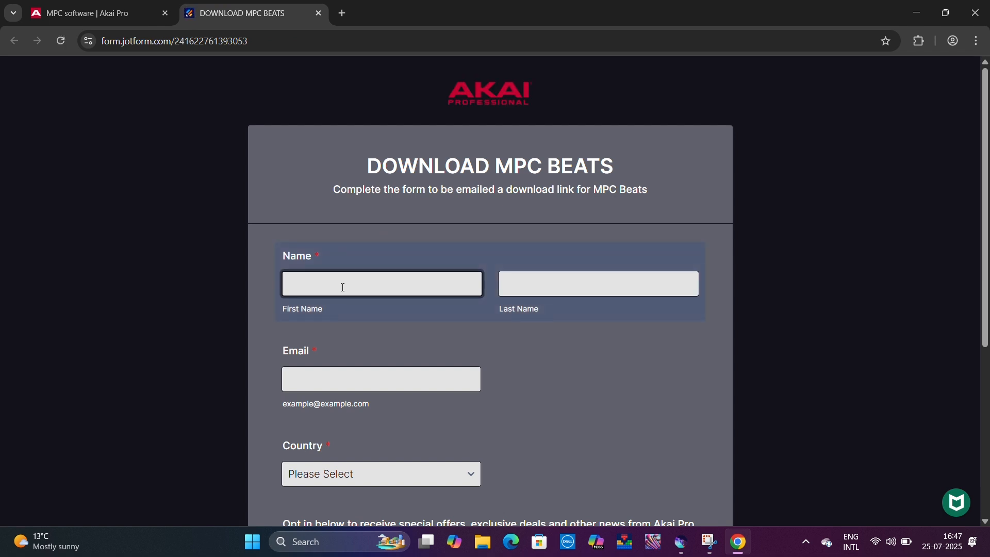
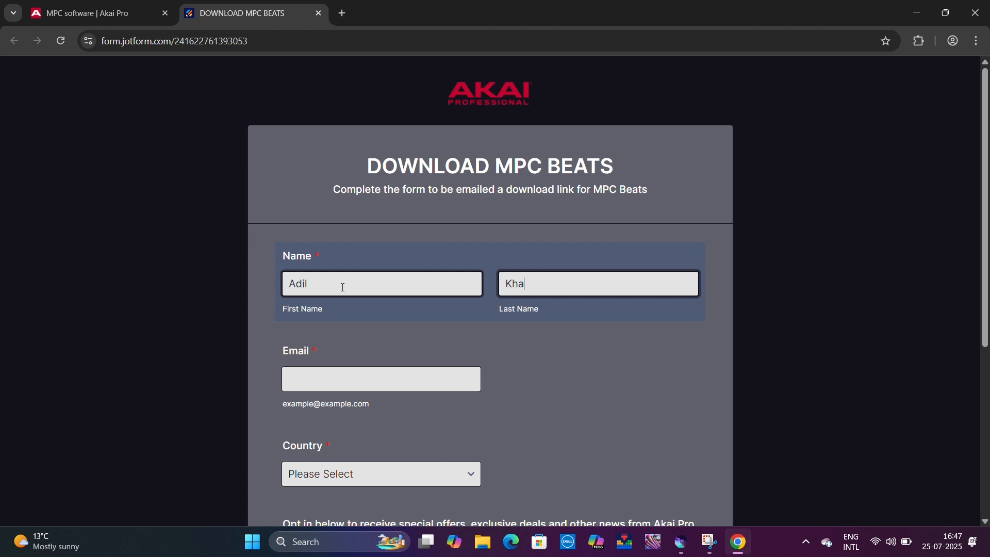
{"action": "left_click", "coordinate": [380, 377]}
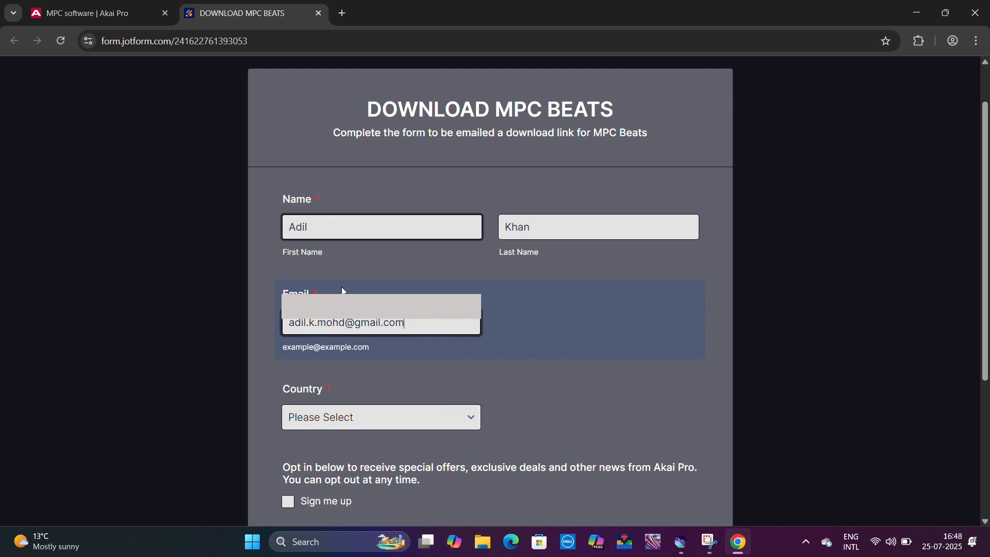
{"action": "left_click", "coordinate": [380, 416]}
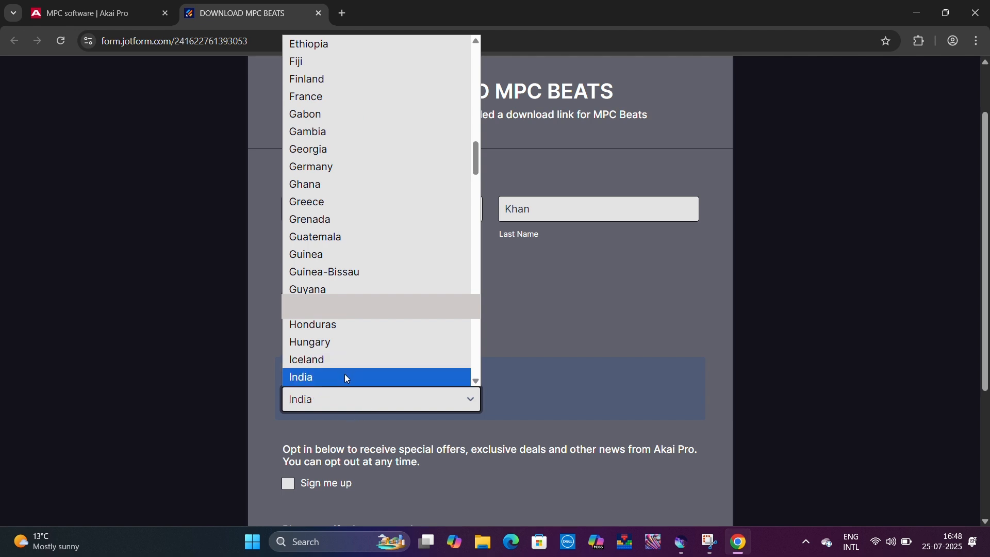
{"action": "left_click", "coordinate": [301, 376]}
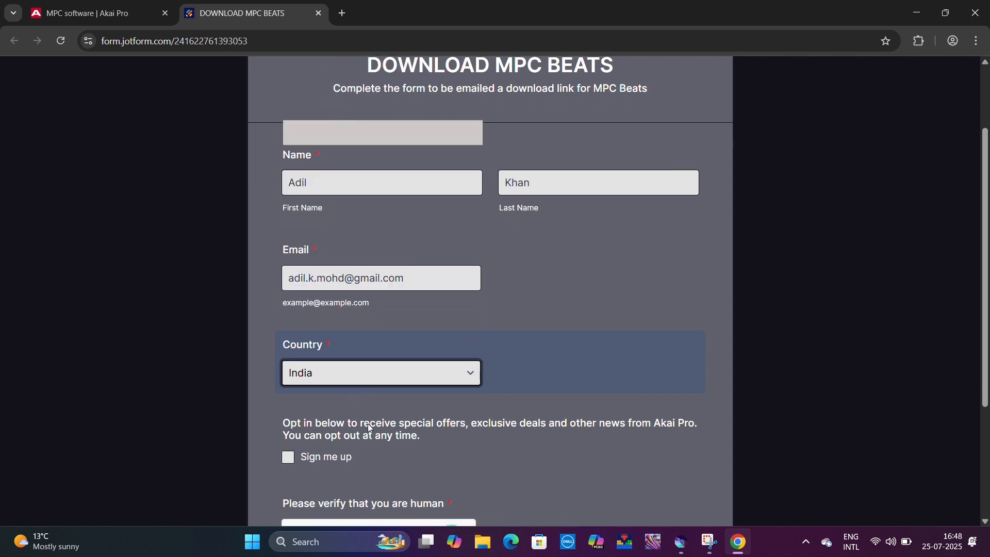
{"action": "scroll", "scroll_direction": "down", "scroll_amount": 3}
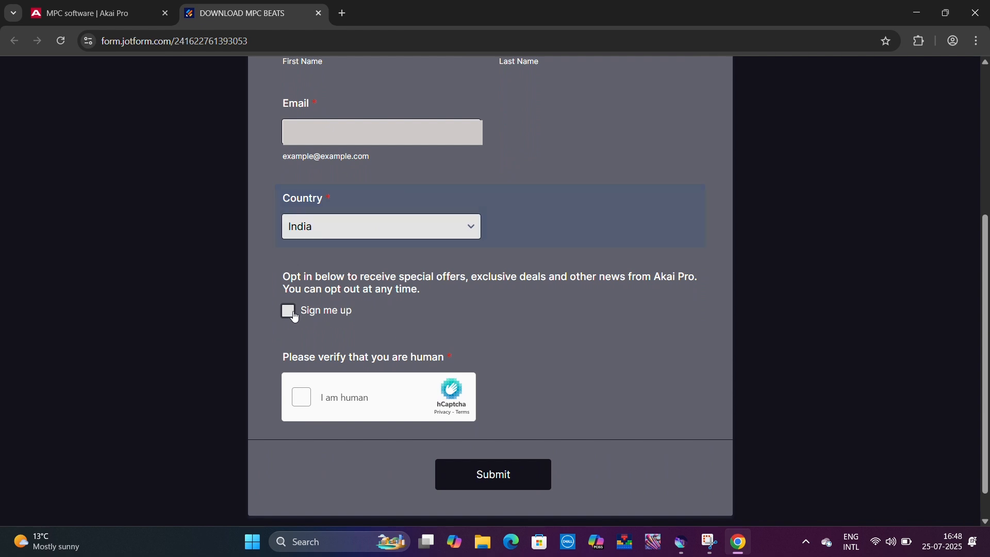
Opt in to Akai Pro offers and solve the first hCaptcha puzzle by matching the 6s
{"action": "left_click", "coordinate": [288, 310]}
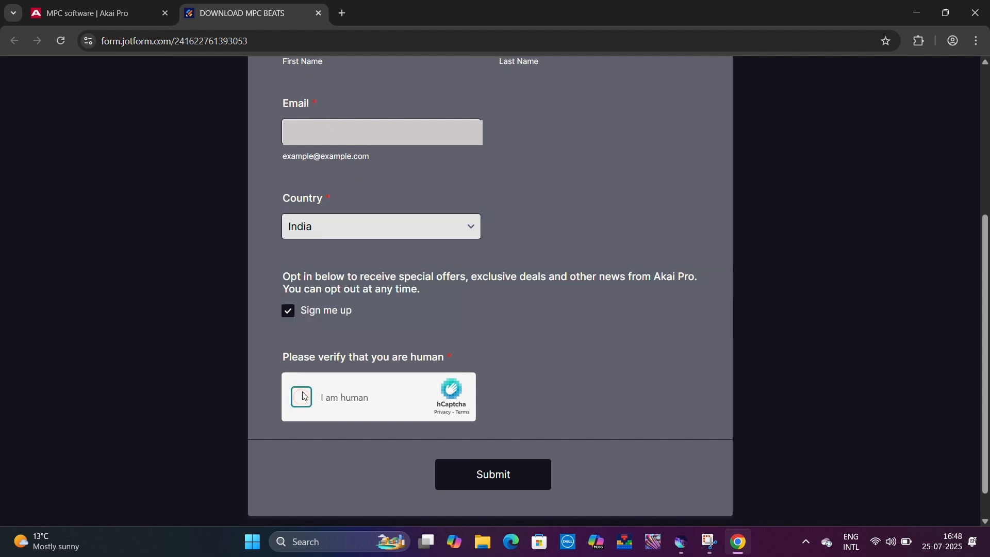
{"action": "left_click", "coordinate": [301, 396]}
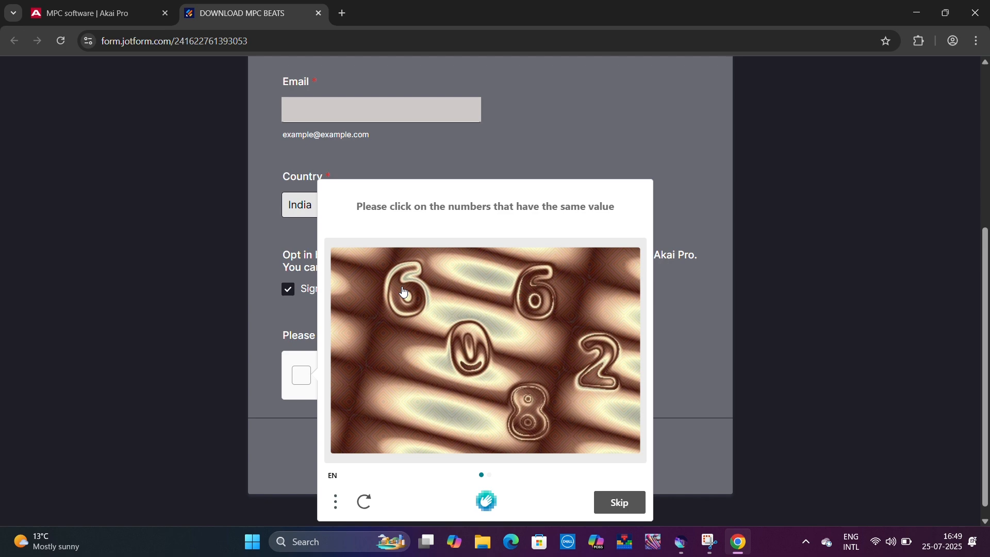
{"action": "left_click", "coordinate": [535, 296]}
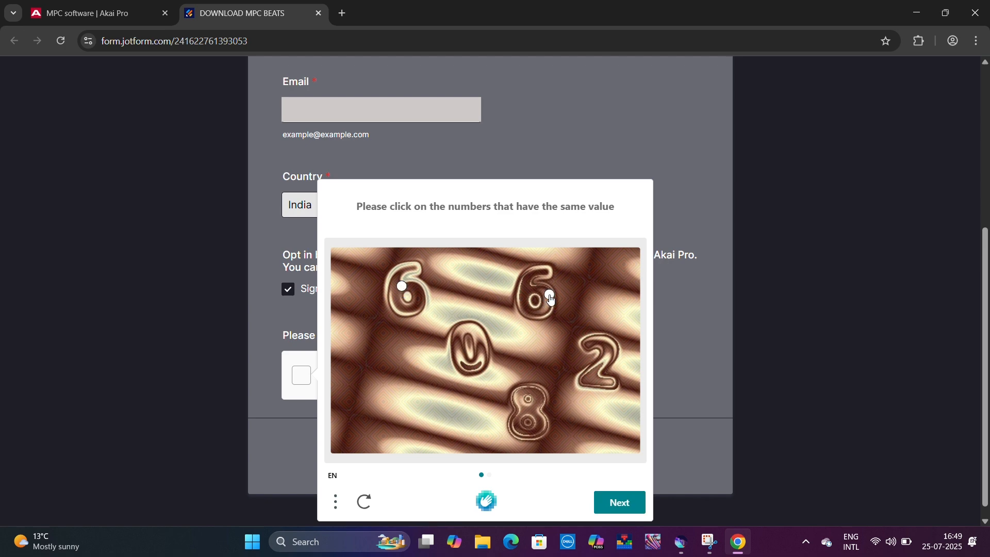
{"action": "left_click", "coordinate": [549, 294]}
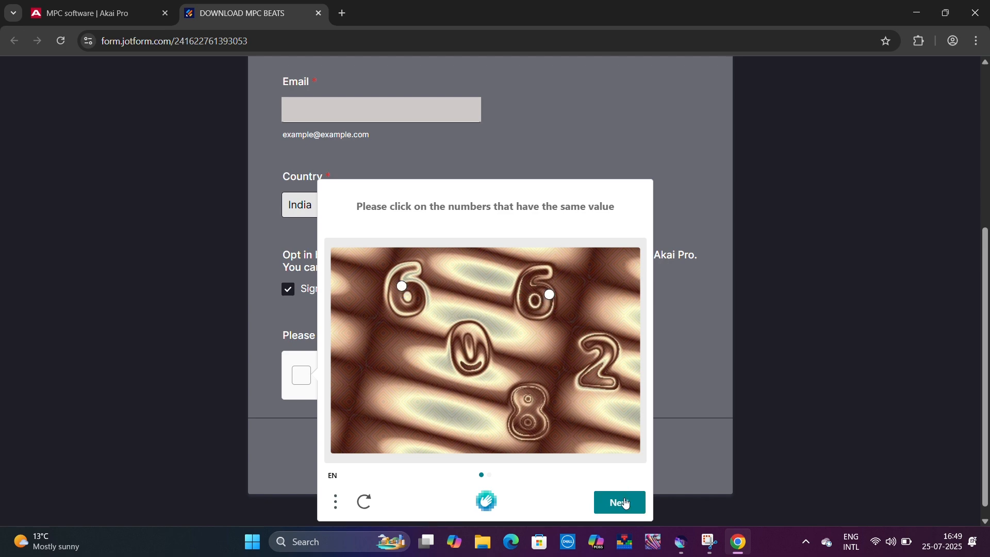
{"action": "left_click", "coordinate": [618, 501]}
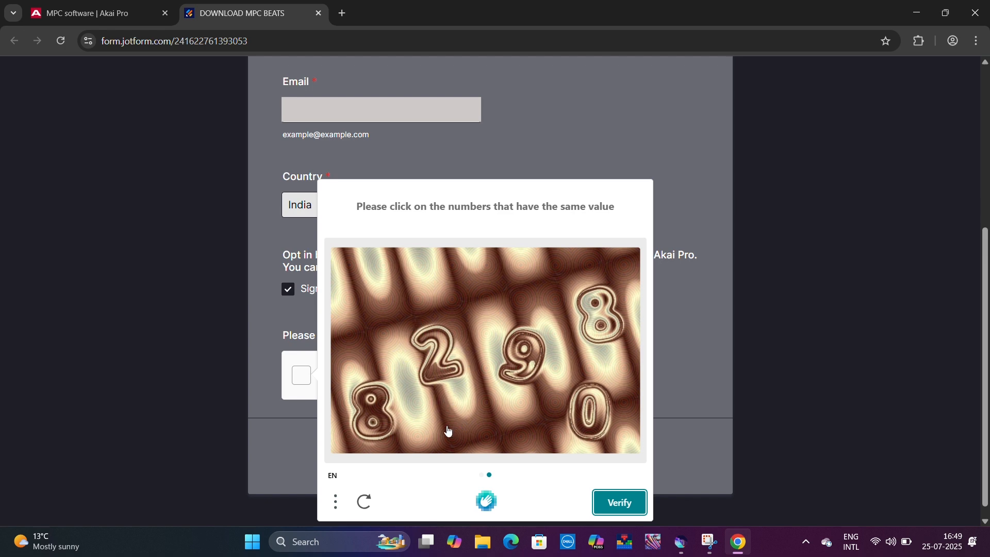
Match the two 8s to finish verification, submit the form, and open a new tab
{"action": "left_click", "coordinate": [379, 409]}
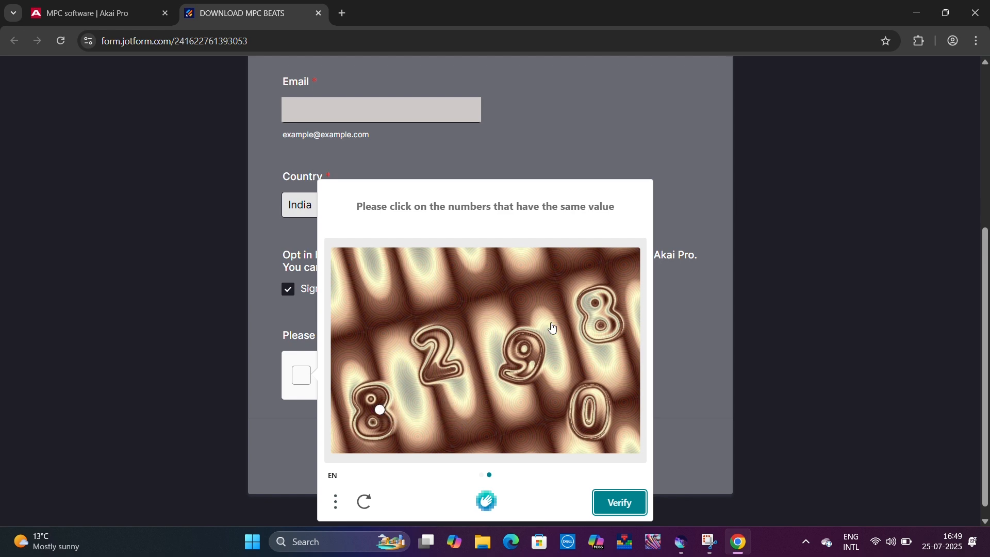
{"action": "left_click", "coordinate": [592, 309]}
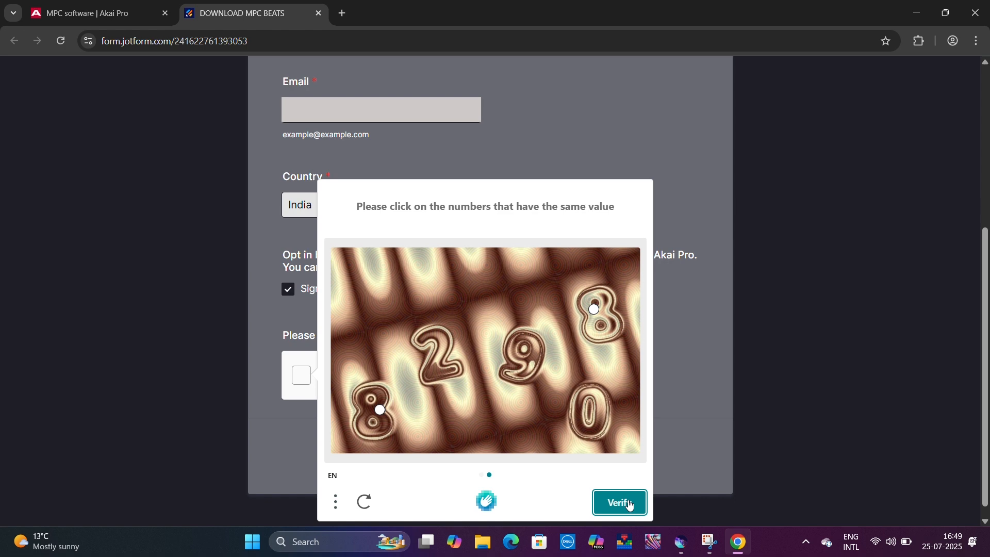
{"action": "left_click", "coordinate": [618, 502]}
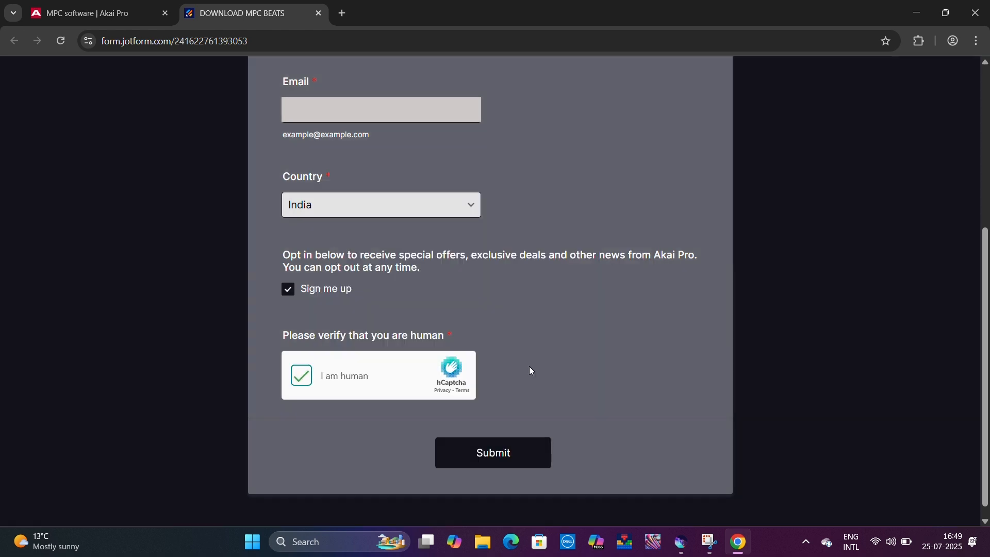
{"action": "left_click", "coordinate": [491, 453]}
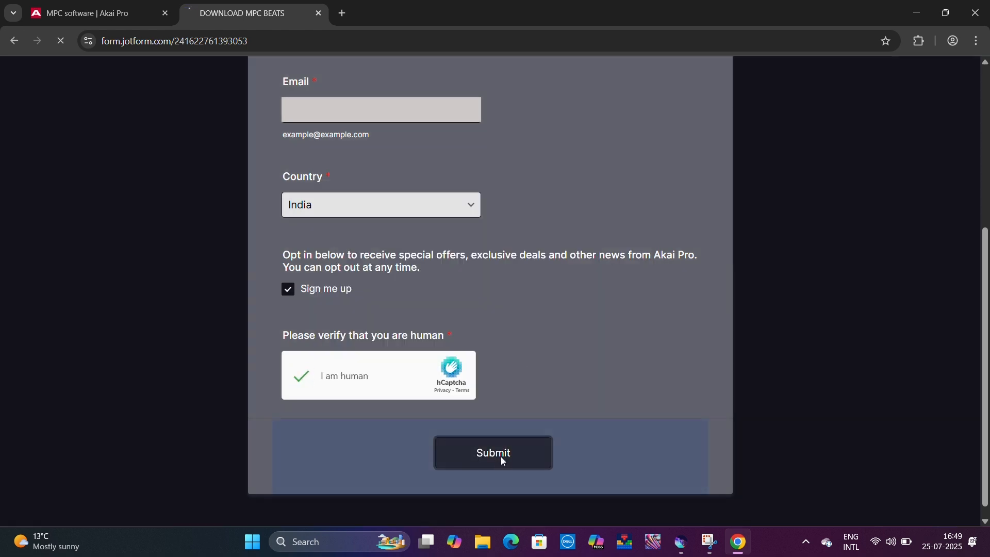
{"action": "left_click", "coordinate": [492, 453]}
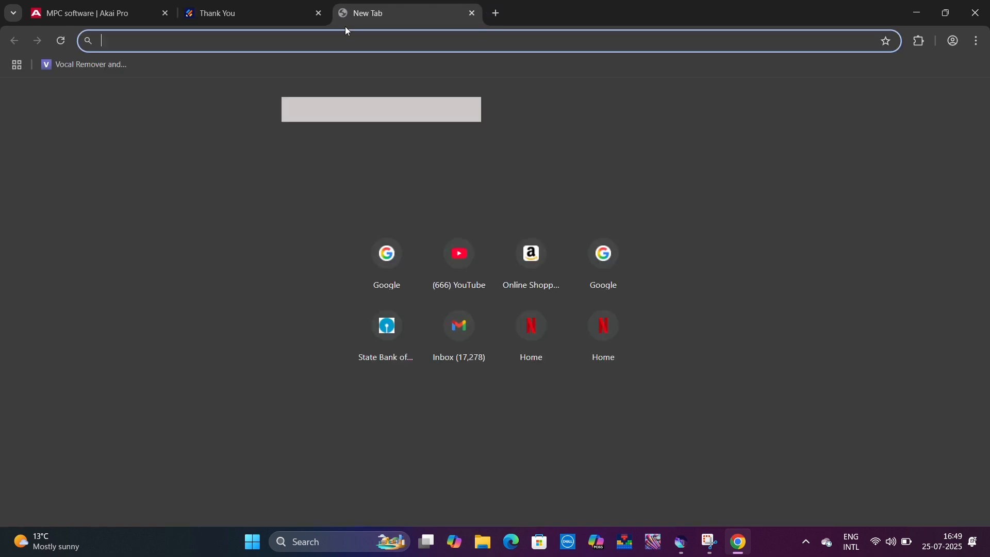
Open the Jotform 'Your Free MPC Beats Download' email in Gmail and start the PC download
{"action": "type", "text": "gmail.com"}
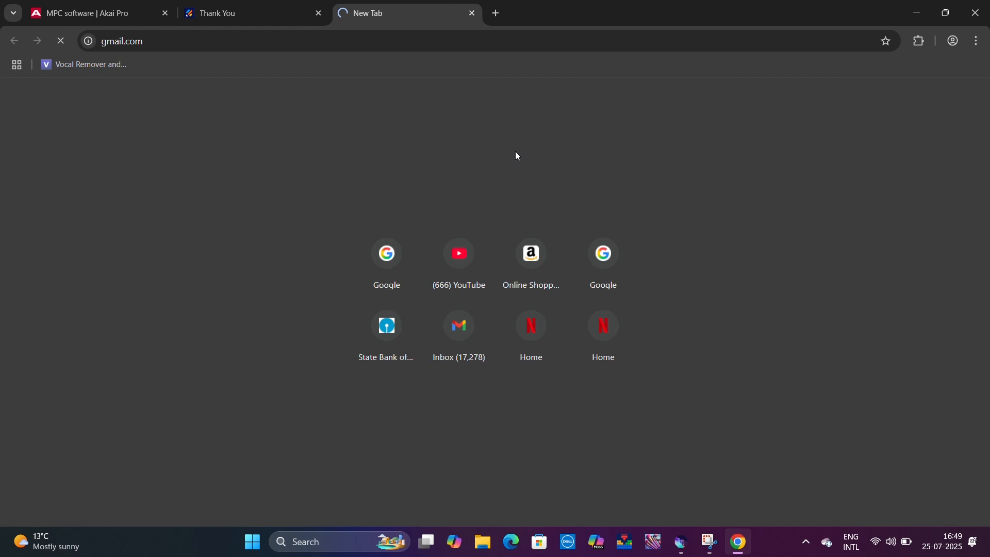
{"action": "mouse_move", "coordinate": [348, 5]}
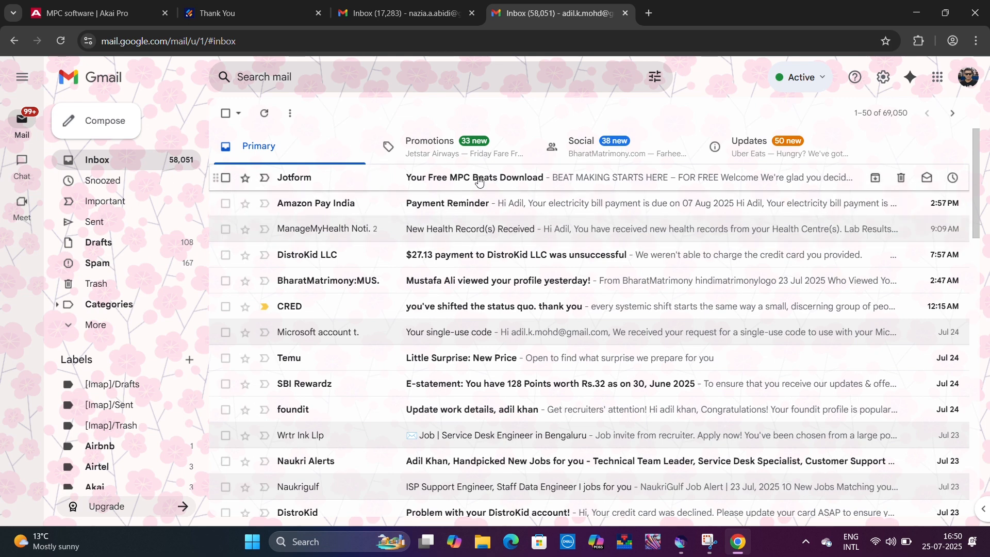
{"action": "left_click", "coordinate": [473, 178]}
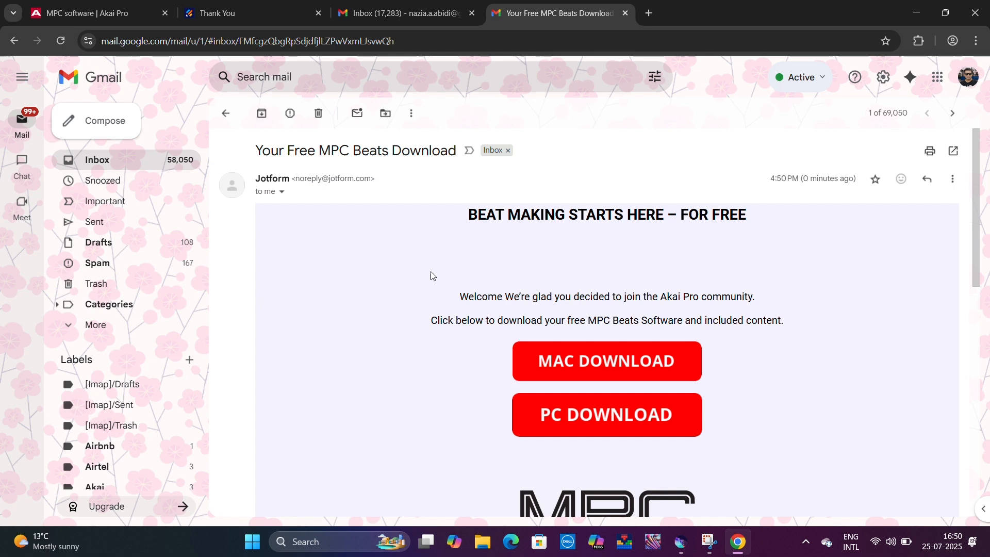
{"action": "scroll", "scroll_direction": "down", "scroll_amount": 3}
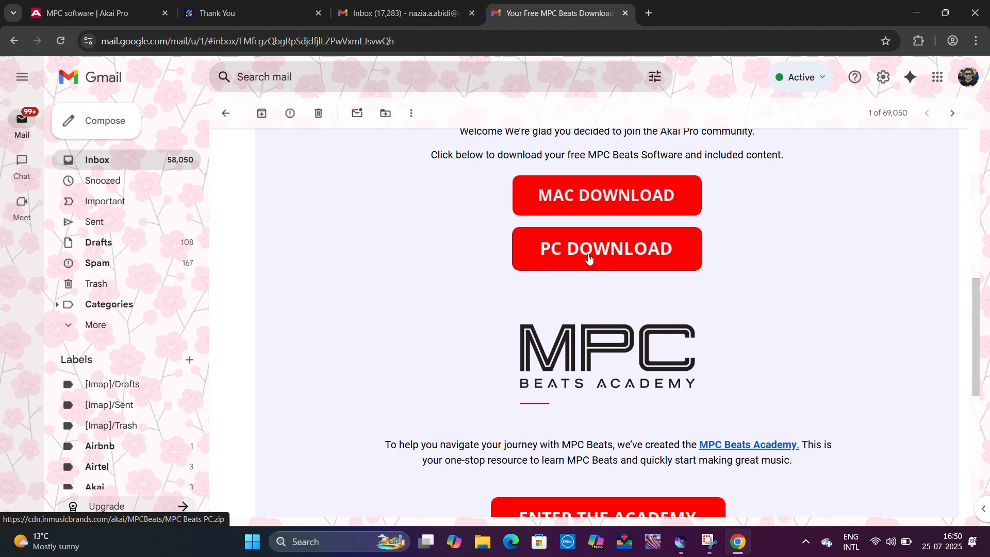
{"action": "left_click", "coordinate": [605, 248]}
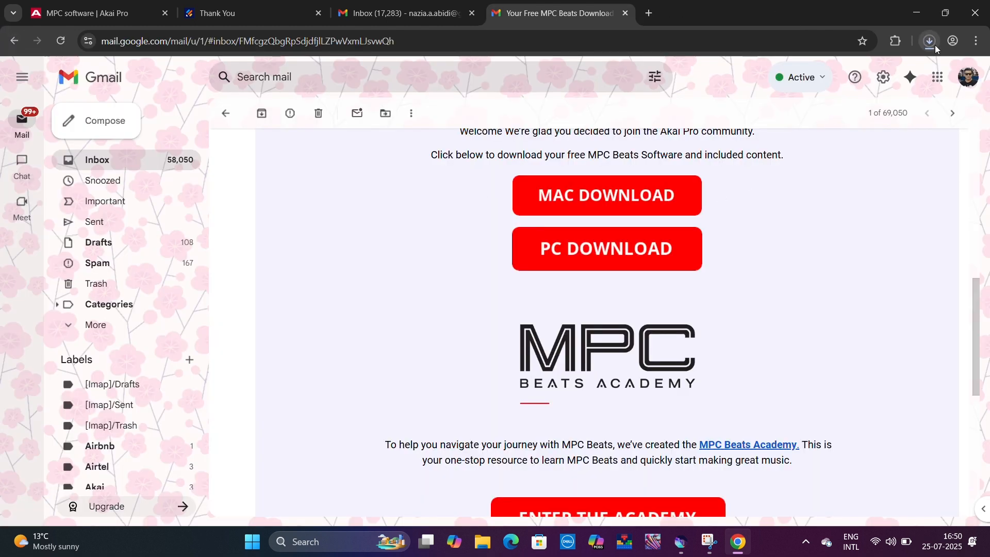
{"action": "left_click", "coordinate": [928, 40]}
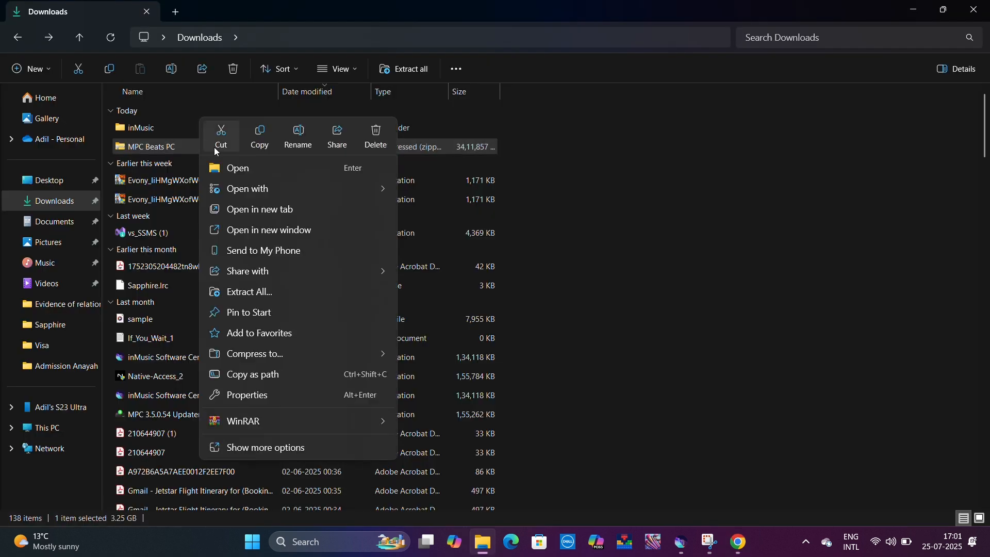
{"action": "mouse_move", "coordinate": [281, 255]}
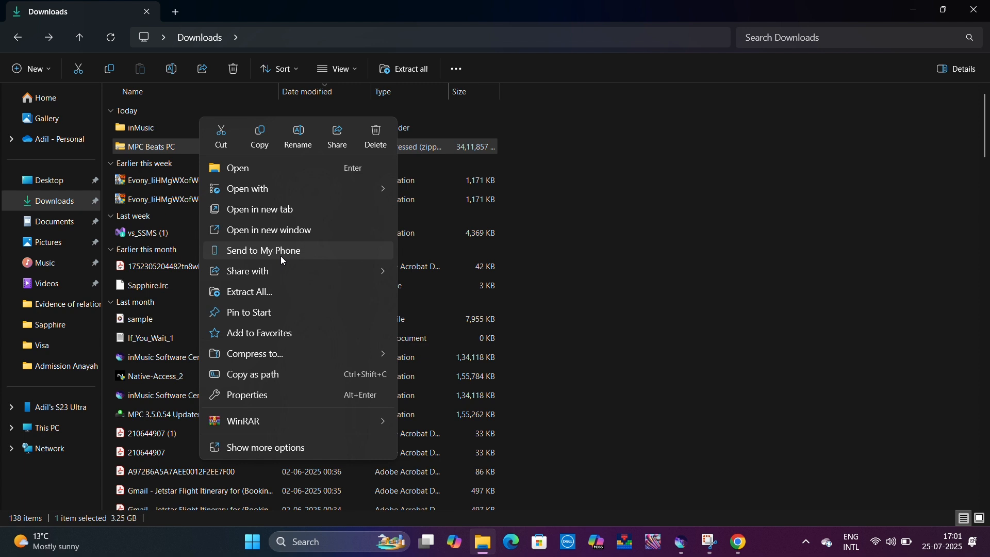
{"action": "mouse_move", "coordinate": [292, 185]}
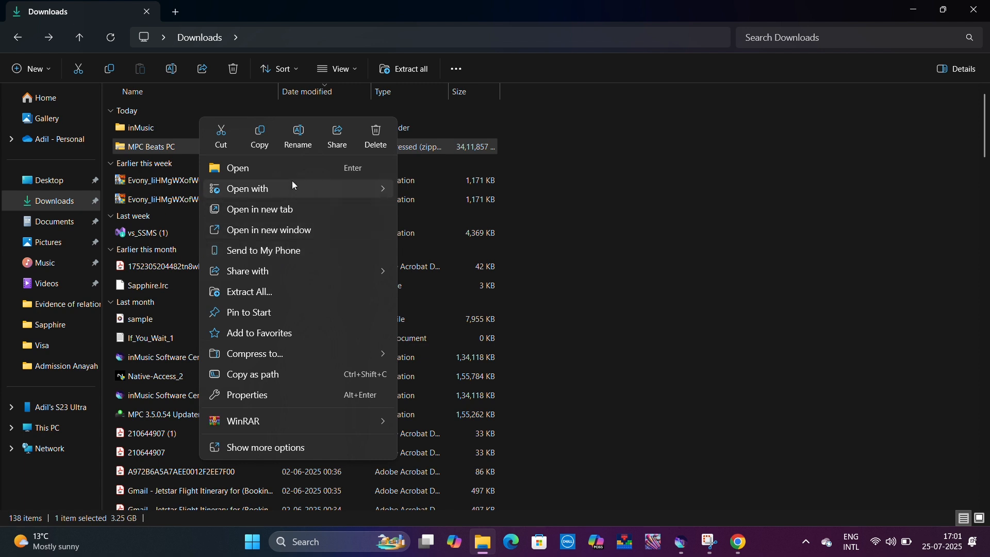
{"action": "mouse_move", "coordinate": [287, 297]}
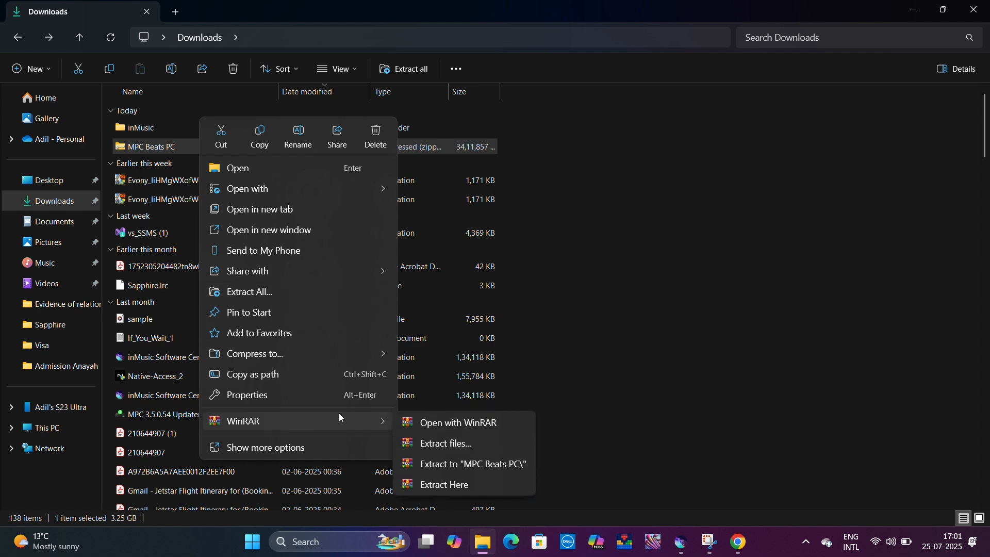
{"action": "mouse_move", "coordinate": [470, 472]}
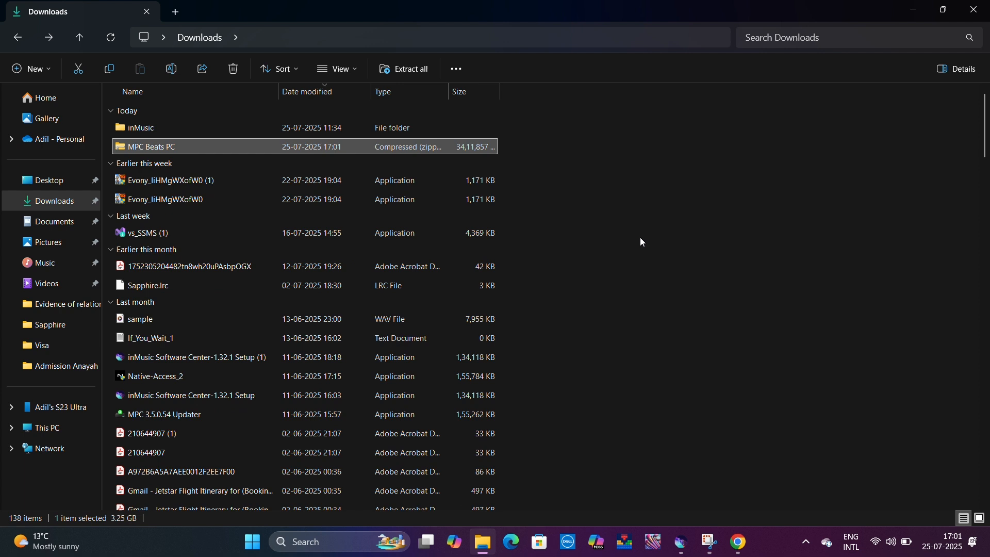
Extract MPC Beats PC.zip into its own 'MPC Beats PC' folder with WinRAR
{"action": "left_click", "coordinate": [409, 68]}
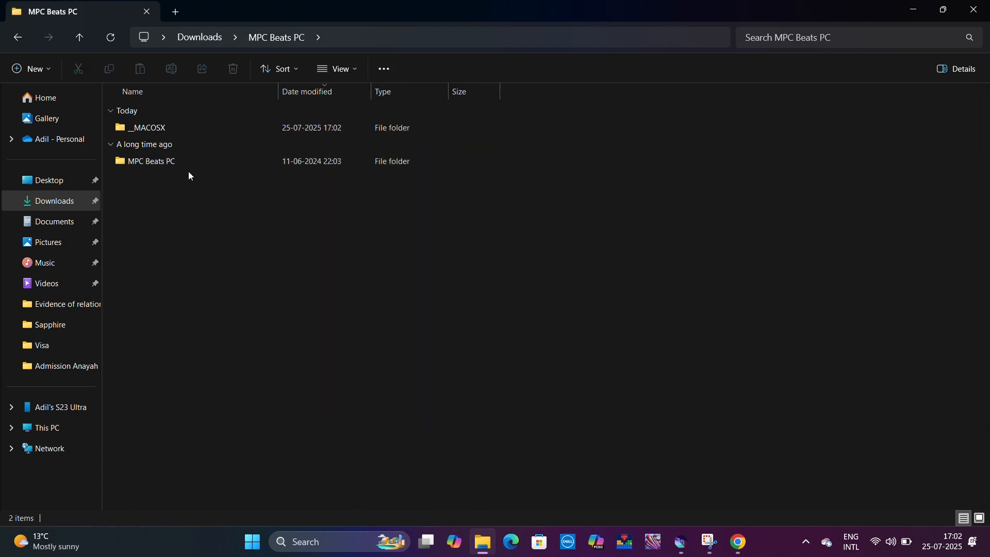
Extract the Install-MPC-Beats v2.12 archive inside MPC Beats PC and open the resulting folder
{"action": "left_click", "coordinate": [17, 38]}
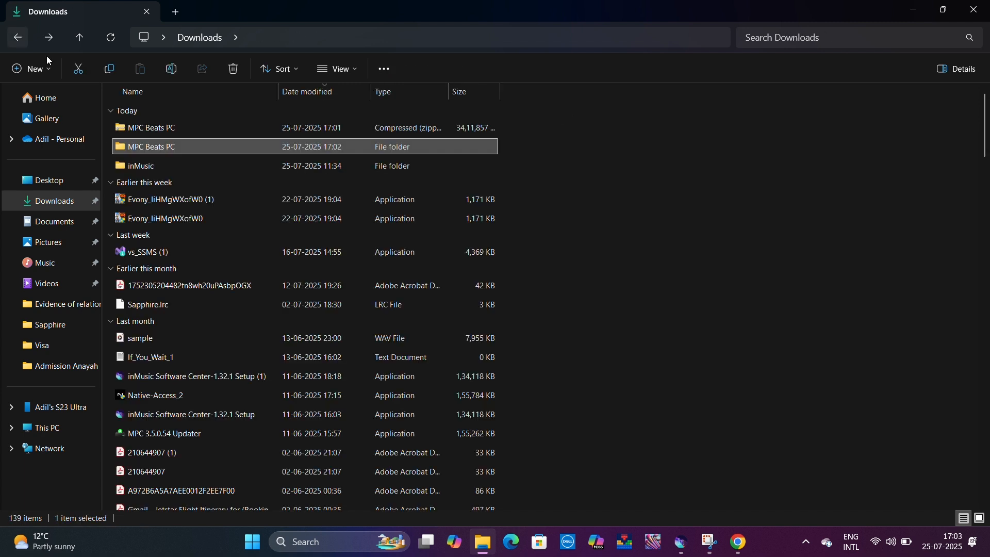
{"action": "double_click", "coordinate": [151, 147]}
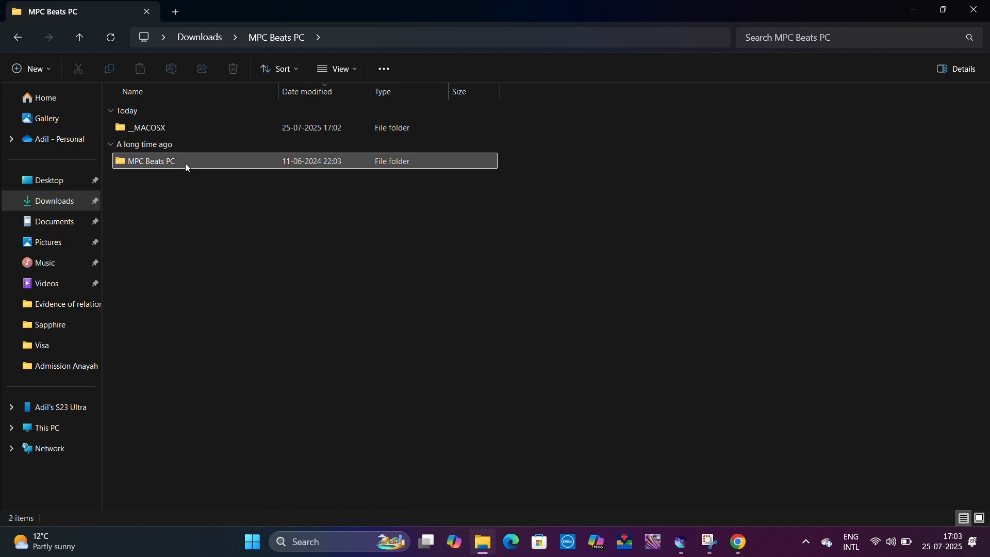
{"action": "double_click", "coordinate": [150, 161]}
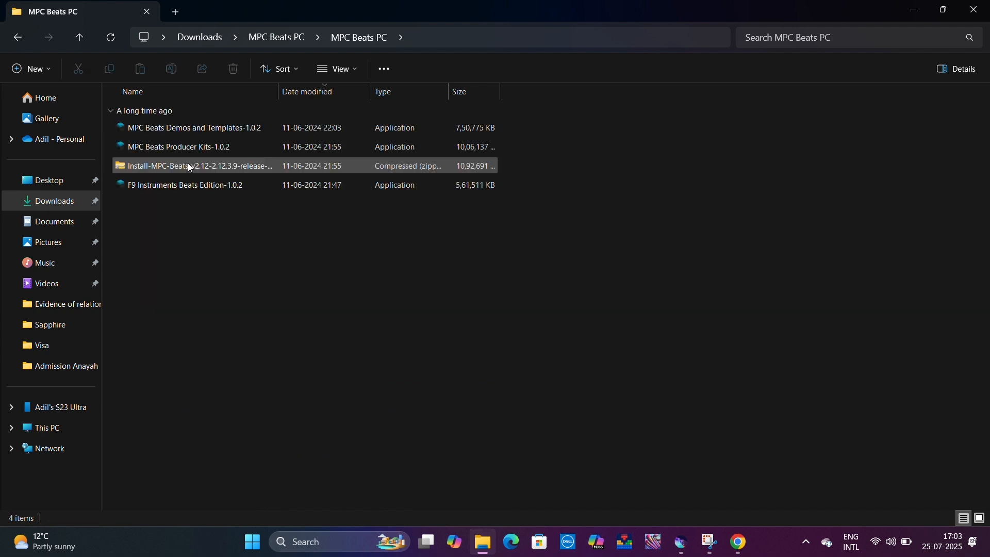
{"action": "left_click", "coordinate": [185, 185]}
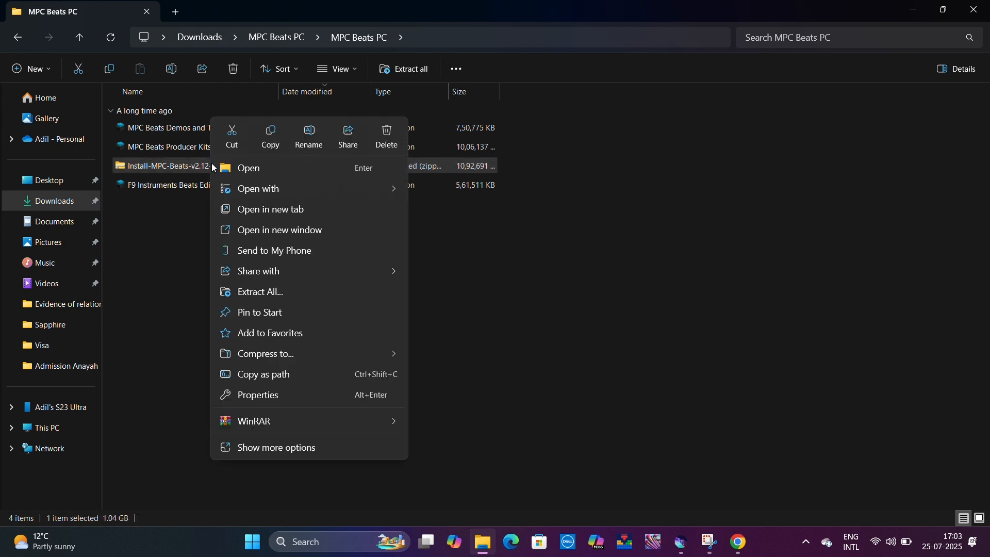
{"action": "mouse_move", "coordinate": [337, 419]}
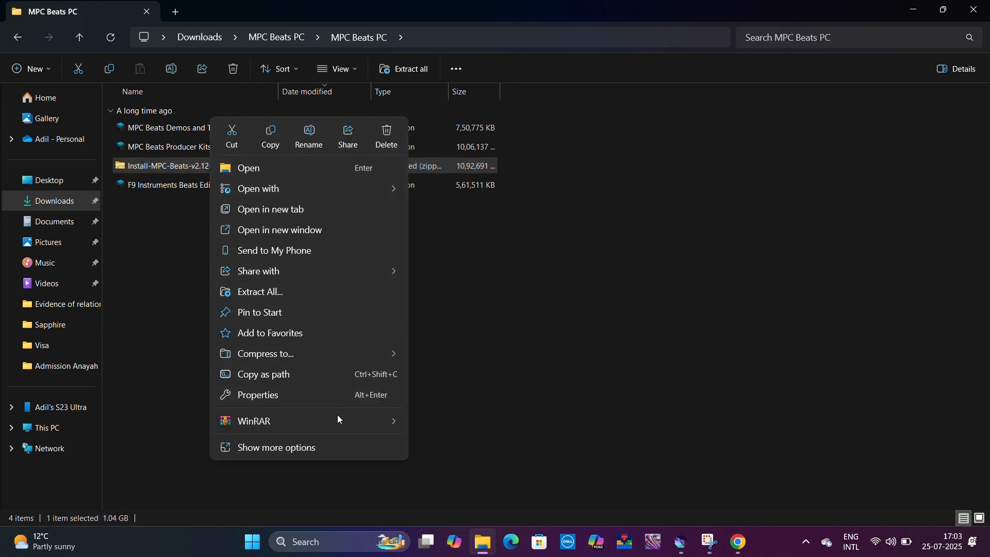
{"action": "mouse_move", "coordinate": [253, 421]}
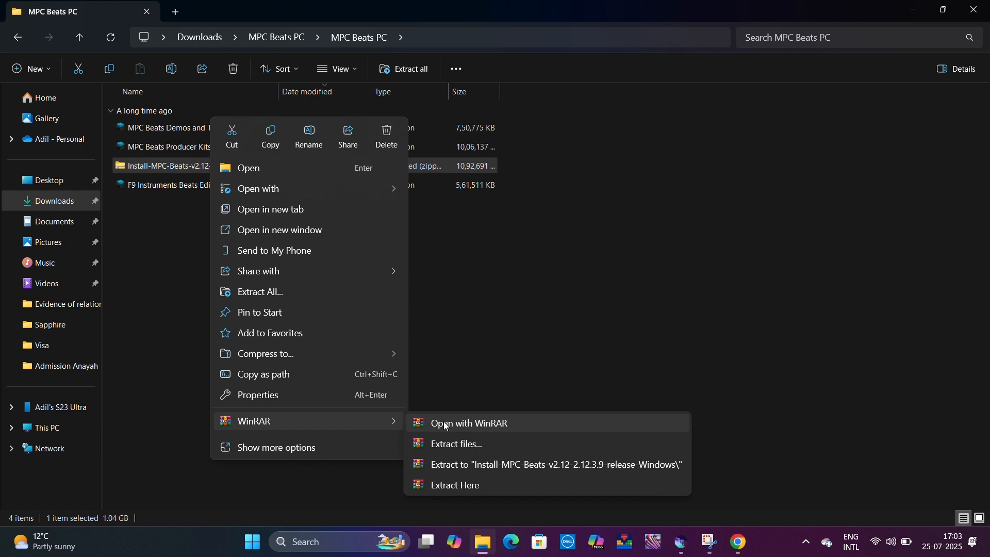
{"action": "mouse_move", "coordinate": [456, 444]}
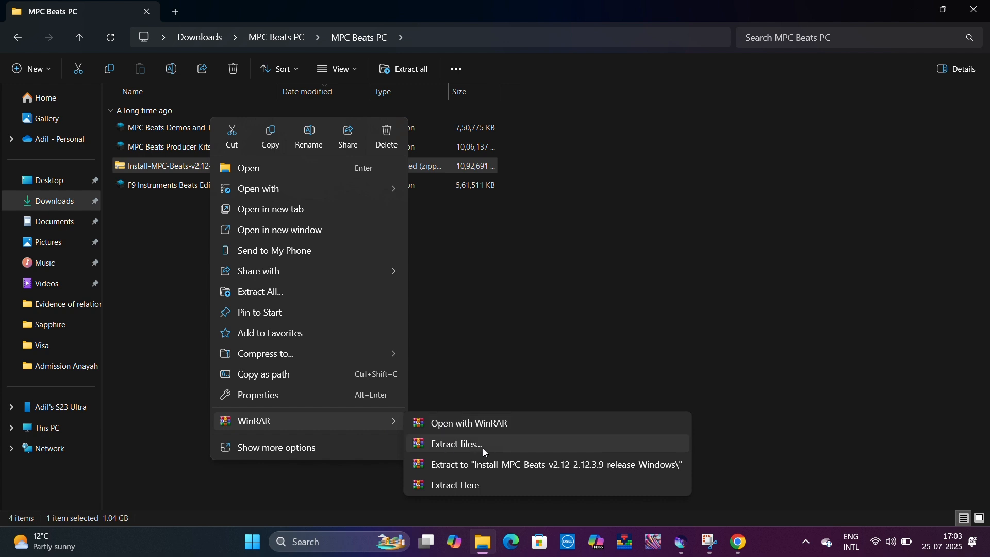
{"action": "mouse_move", "coordinate": [492, 470]}
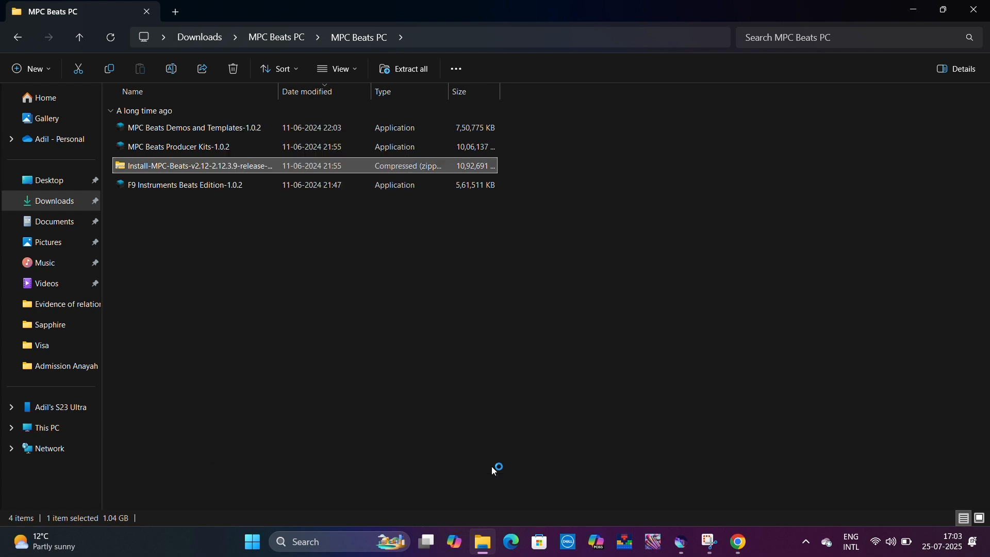
{"action": "left_click", "coordinate": [403, 68]}
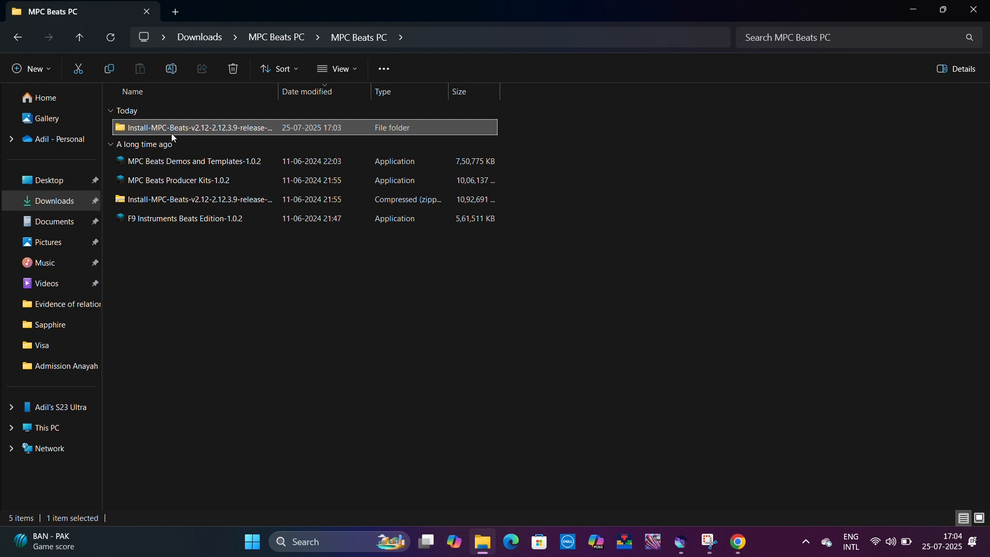
{"action": "double_click", "coordinate": [199, 128]}
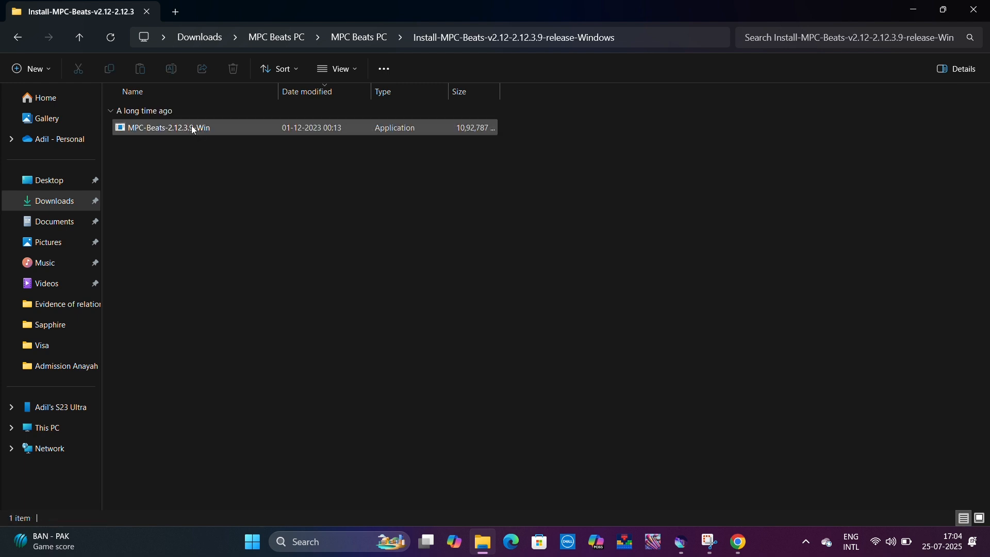
{"action": "mouse_move", "coordinate": [189, 127]}
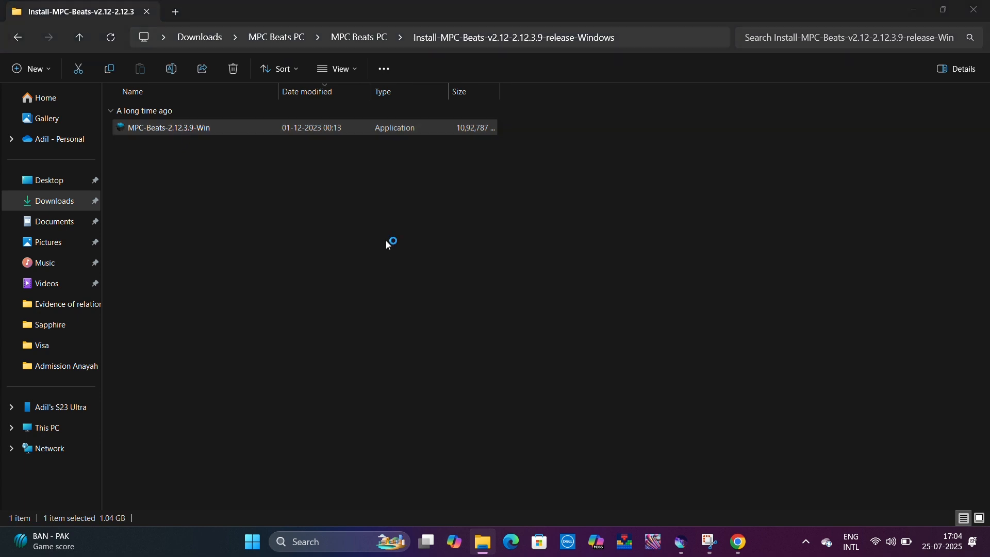
Run the MPC-Beats-2.12.3.9-Win installer, accept the license, and install with a desktop shortcut
{"action": "double_click", "coordinate": [168, 127]}
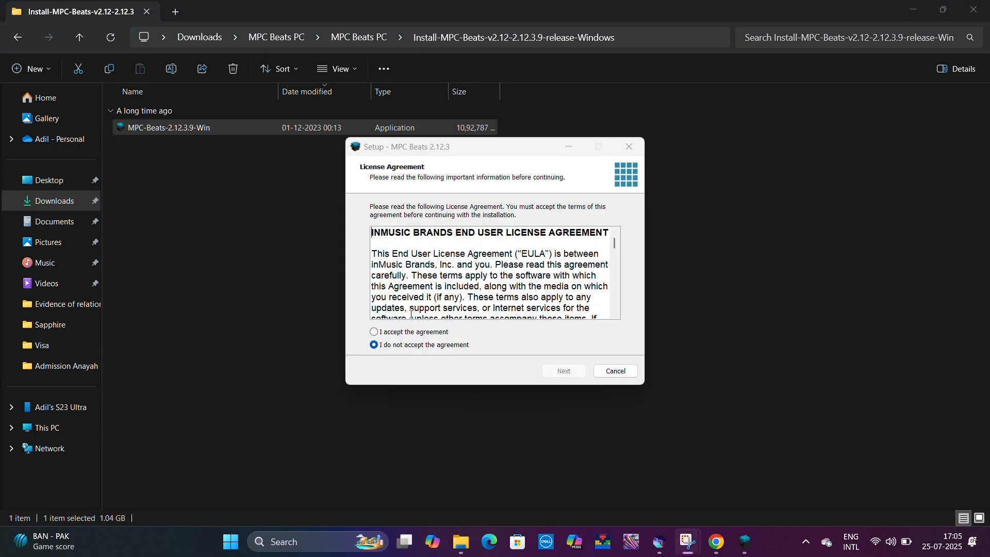
{"action": "left_click", "coordinate": [373, 331]}
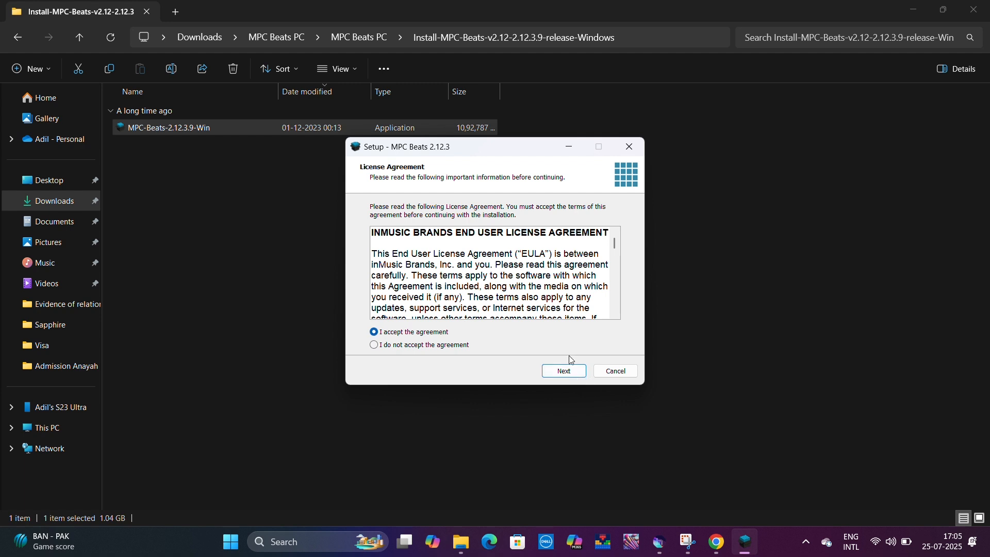
{"action": "left_click", "coordinate": [563, 370]}
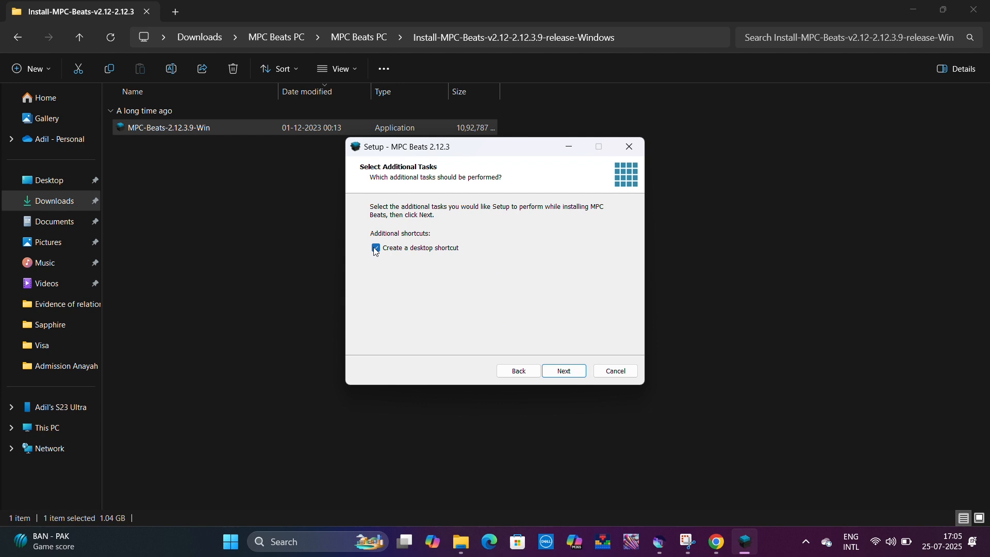
{"action": "left_click", "coordinate": [562, 371]}
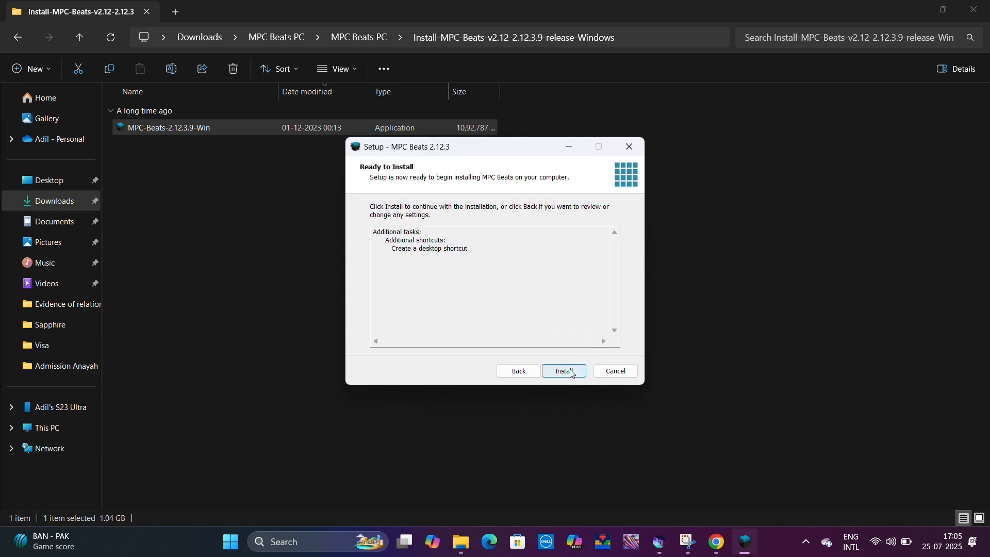
{"action": "left_click", "coordinate": [562, 370]}
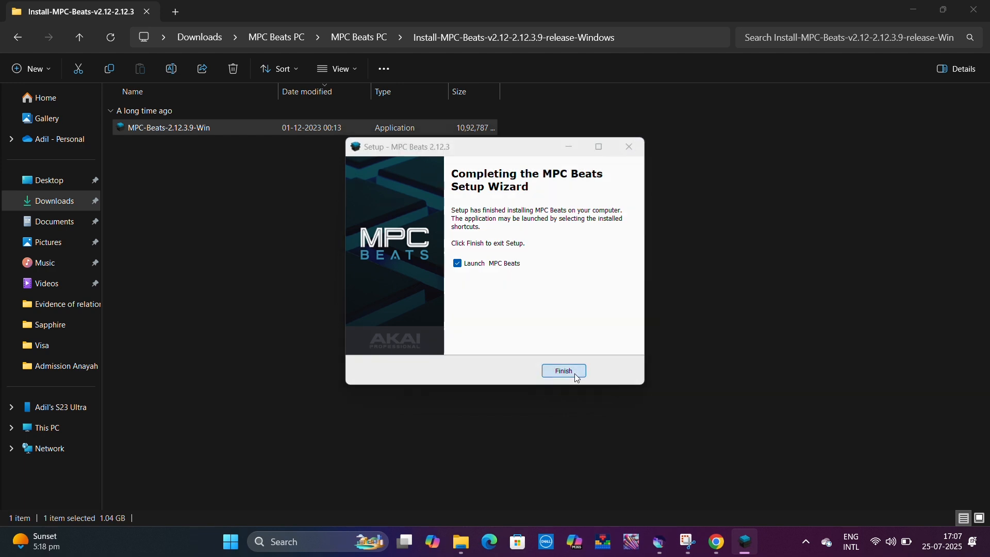
Launch MPC Beats and confirm Speakers (Realtek) as the audio output in Preferences
{"action": "left_click", "coordinate": [563, 371]}
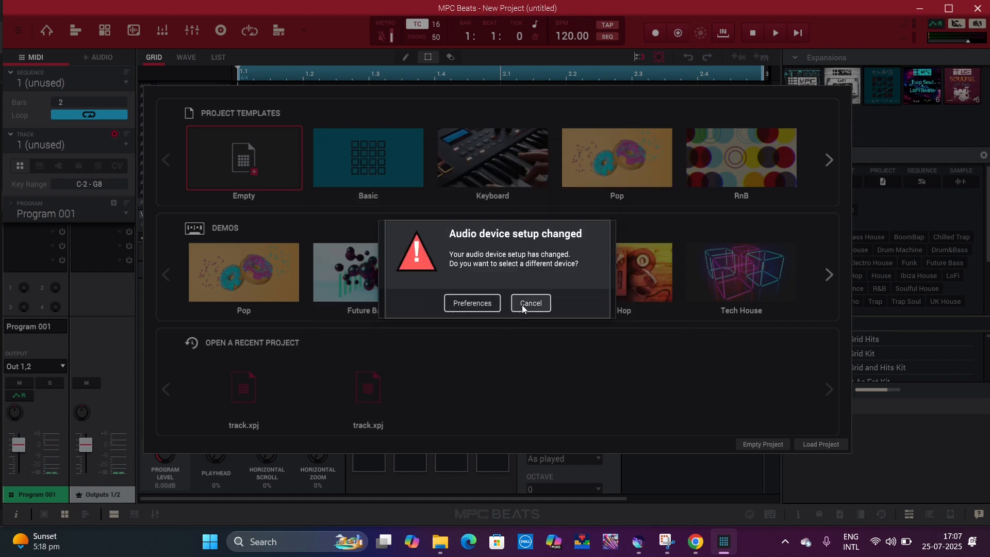
{"action": "left_click", "coordinate": [471, 304]}
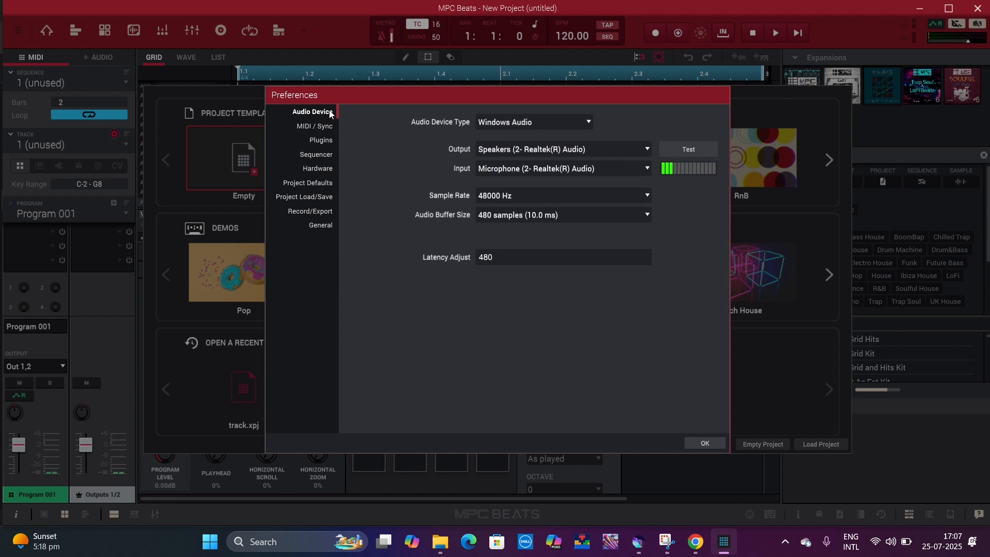
{"action": "left_click", "coordinate": [561, 149]}
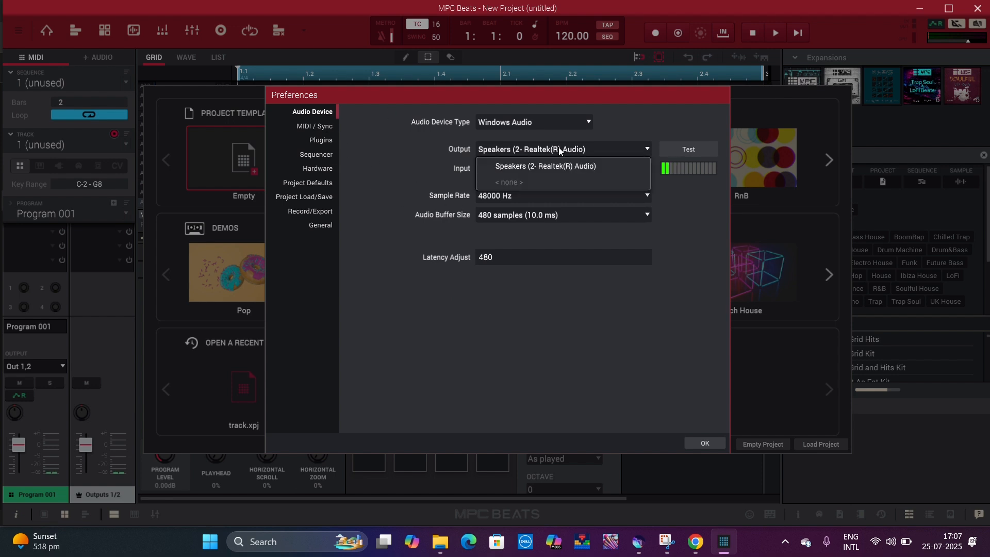
{"action": "left_click", "coordinate": [561, 168]}
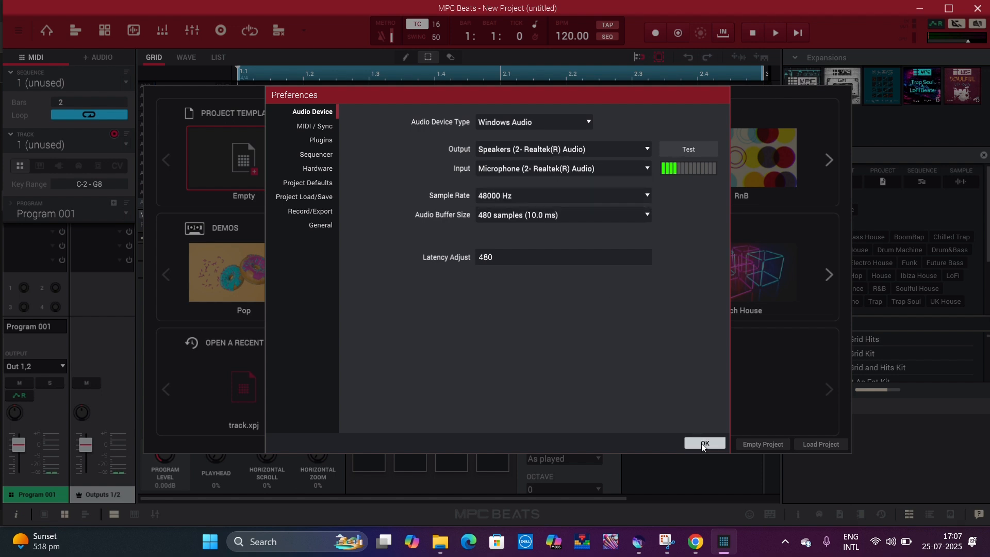
{"action": "left_click", "coordinate": [703, 444]}
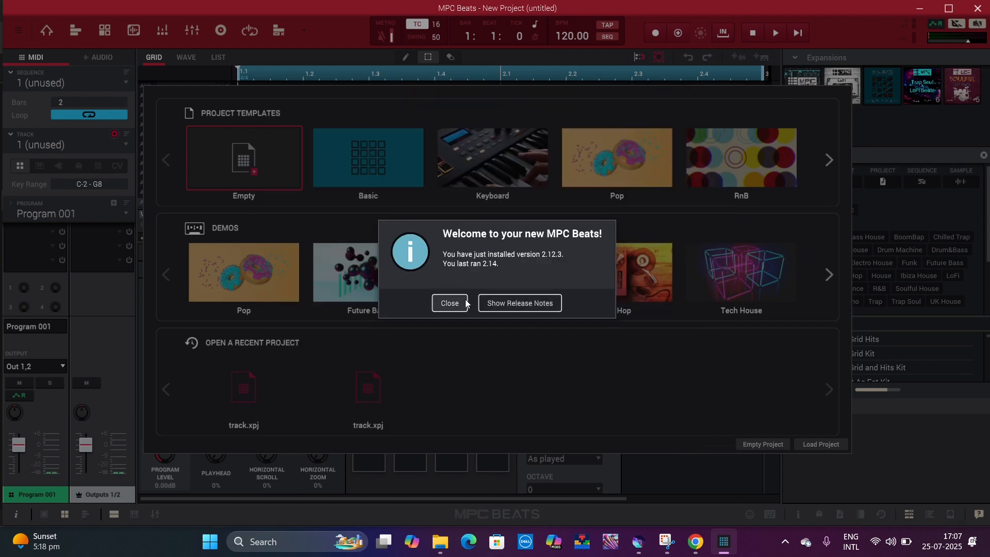
Dismiss the welcome notice and page forward and back through the Project Templates carousel
{"action": "left_click", "coordinate": [449, 303]}
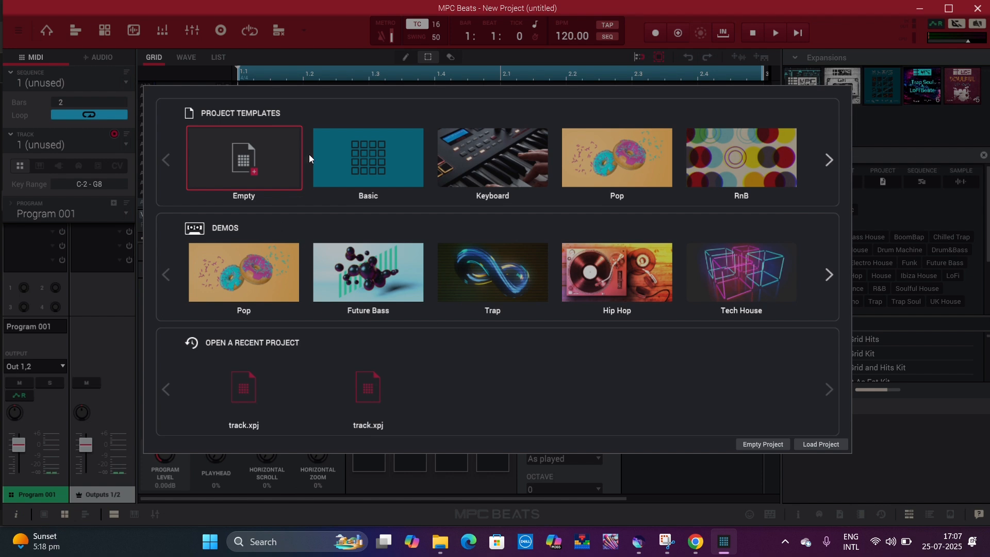
{"action": "mouse_move", "coordinate": [827, 174]}
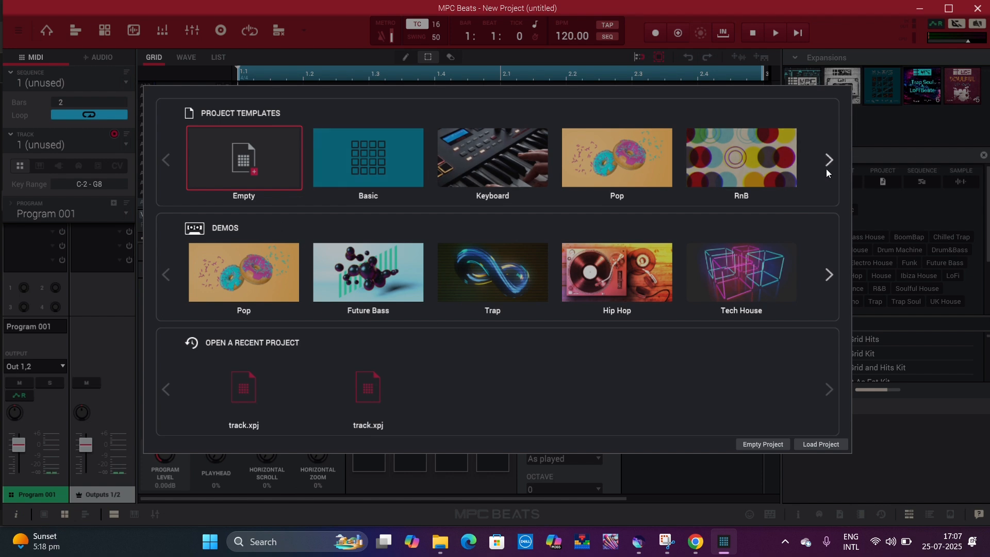
{"action": "left_click", "coordinate": [828, 159]}
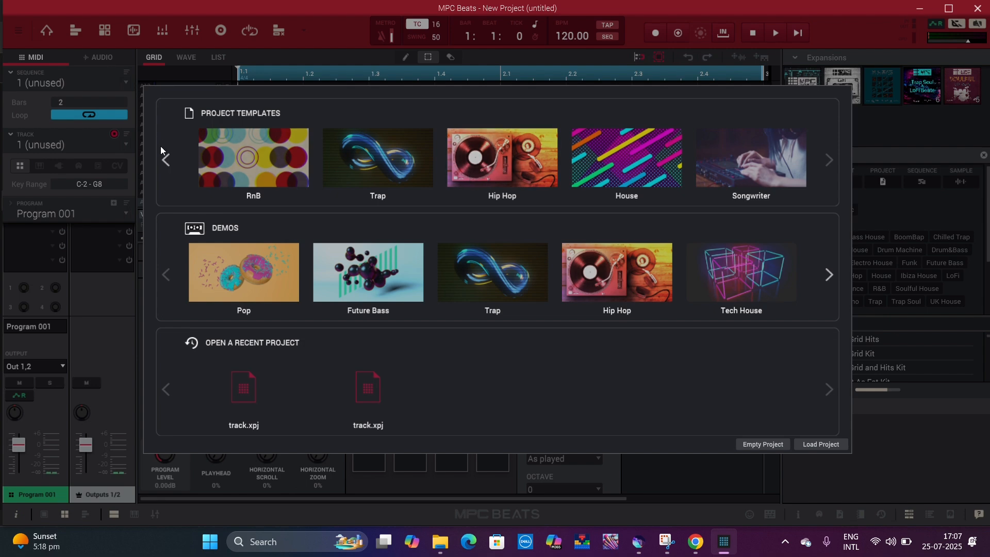
{"action": "mouse_move", "coordinate": [169, 163]}
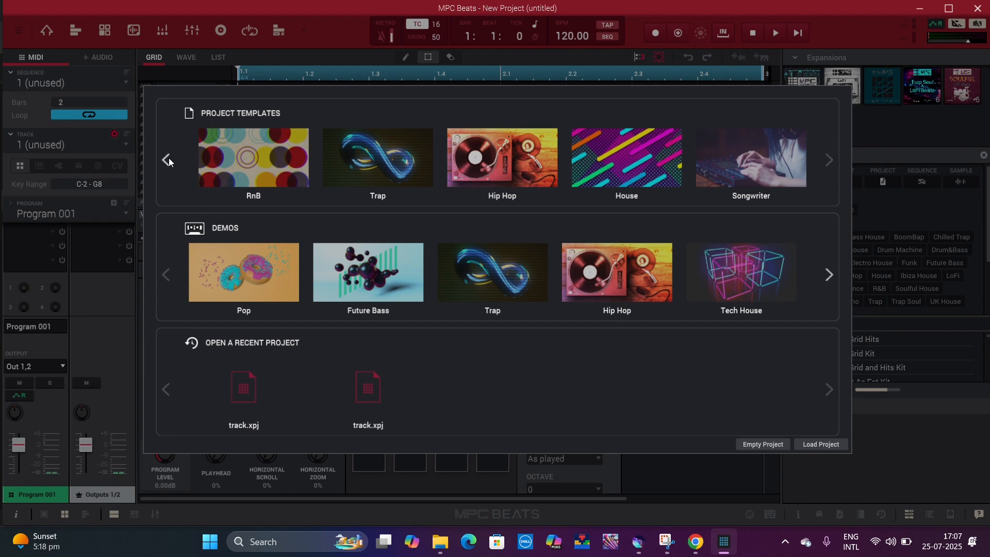
{"action": "left_click", "coordinate": [168, 160]}
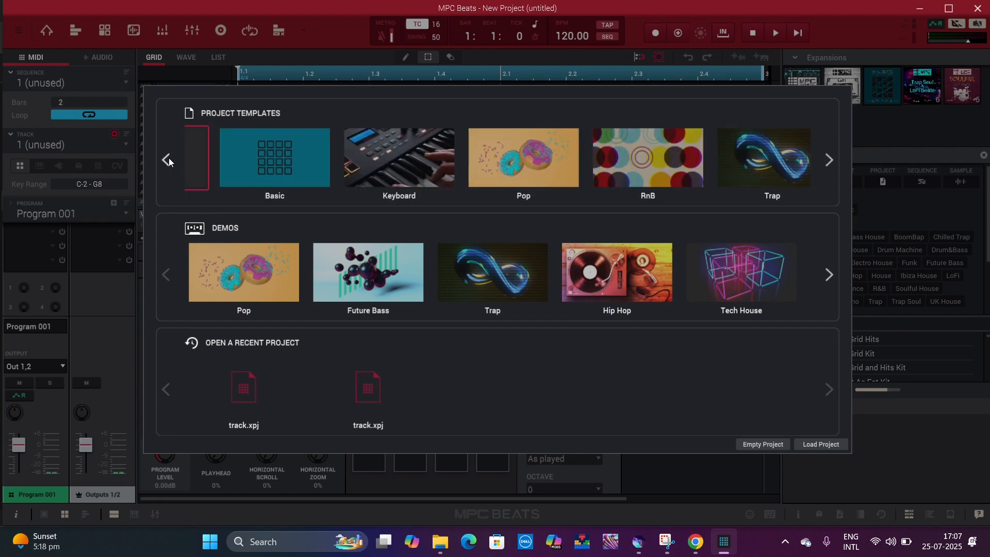
{"action": "left_click", "coordinate": [168, 160]}
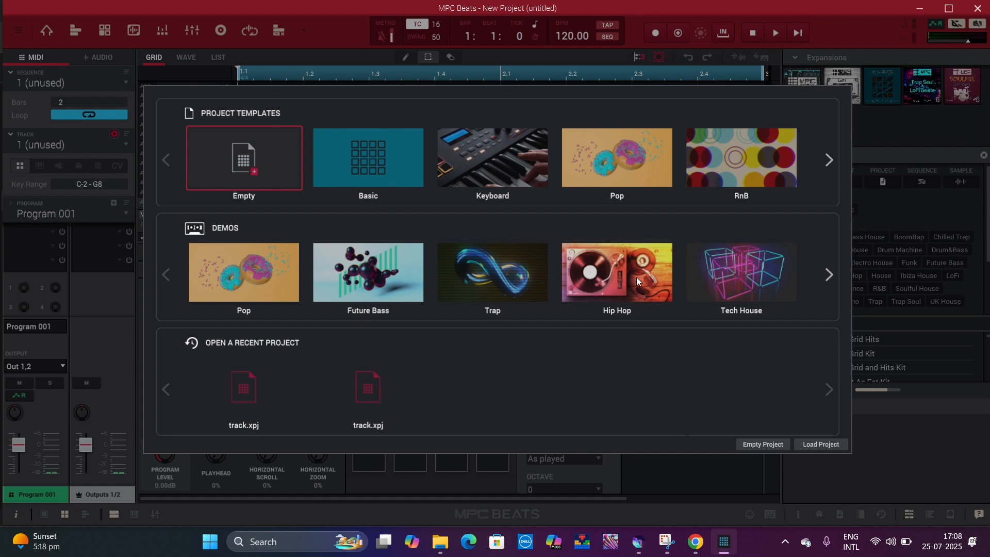
{"action": "mouse_move", "coordinate": [621, 177]}
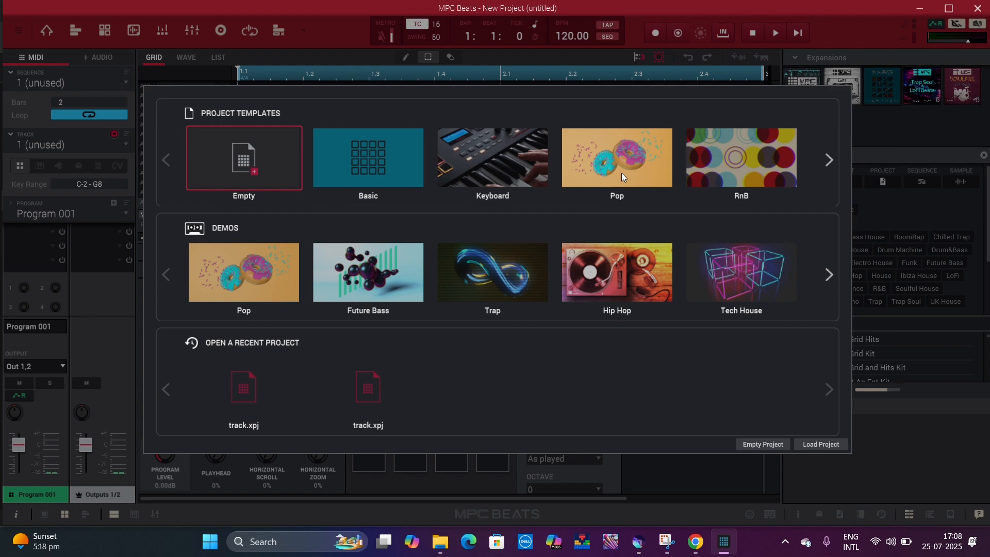
Load the Pop template and play its 32-bar drum sequence from the transport bar
{"action": "left_click", "coordinate": [243, 272]}
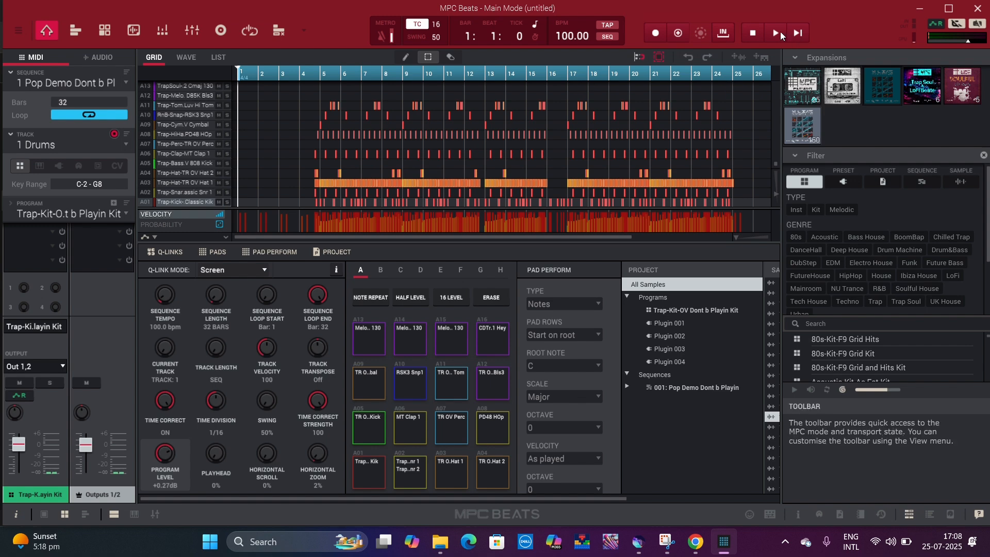
{"action": "left_click", "coordinate": [773, 33]}
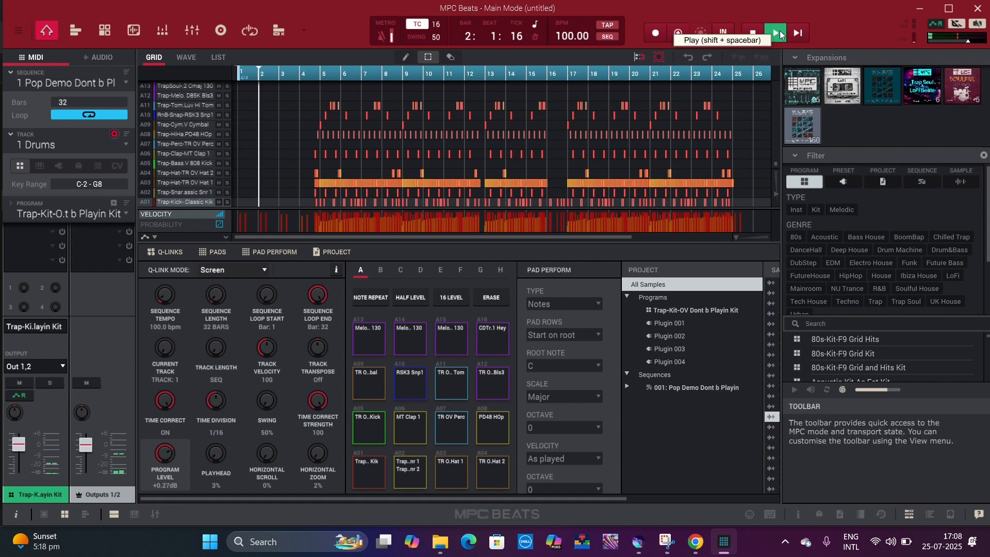
{"action": "left_click", "coordinate": [771, 33]}
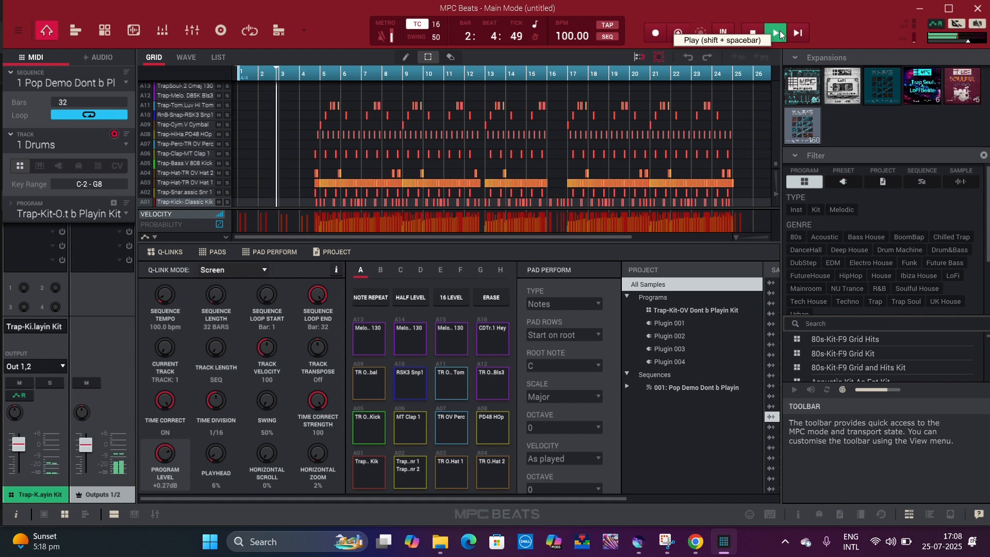
{"action": "left_click", "coordinate": [772, 33]}
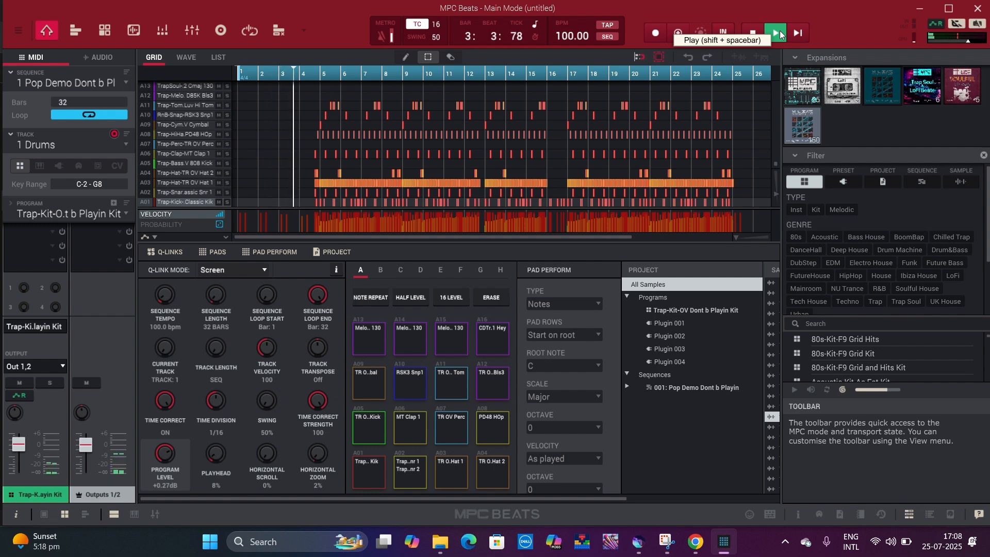
{"action": "left_click", "coordinate": [774, 33]}
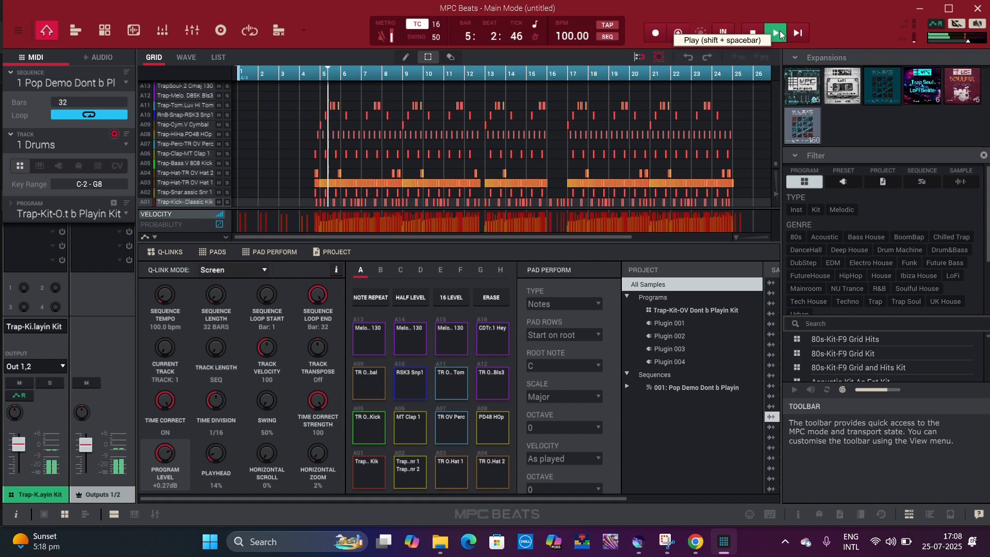
{"action": "left_click", "coordinate": [774, 33]}
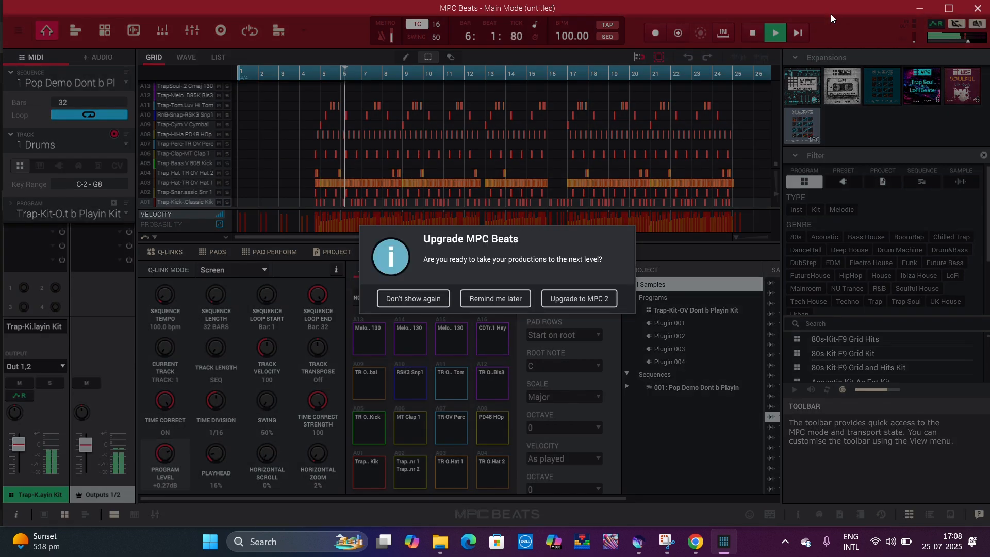